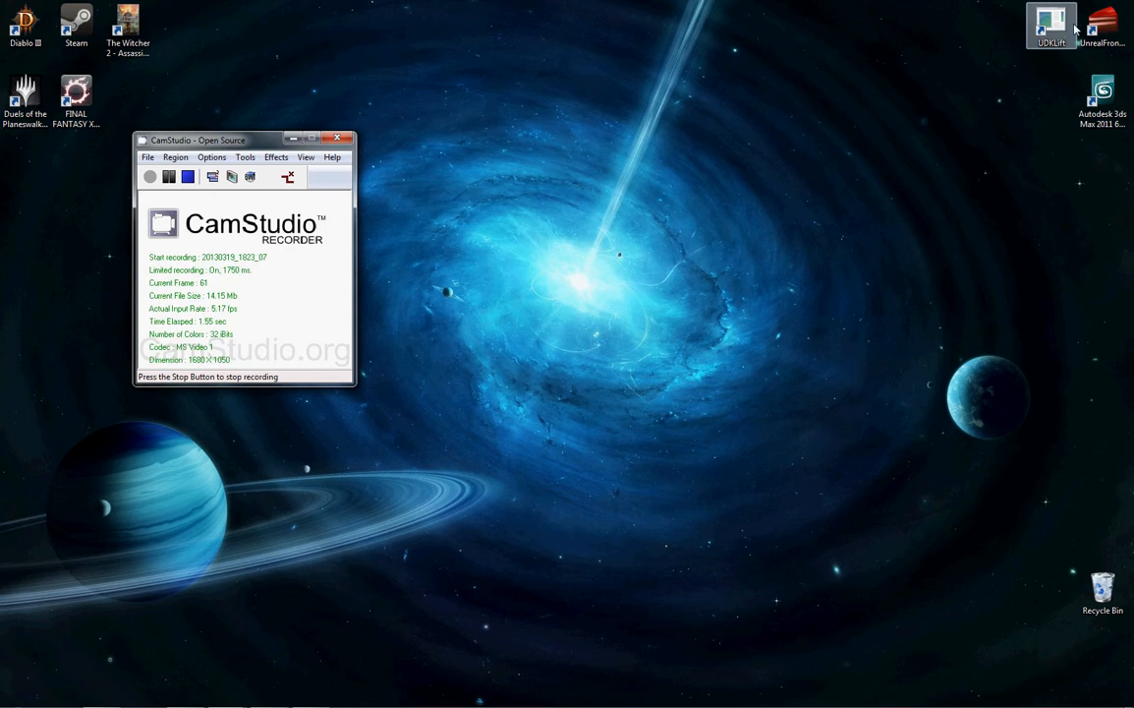
Launch the UDK editor and dismiss the Startup Tip dialog
double_click(1051, 24)
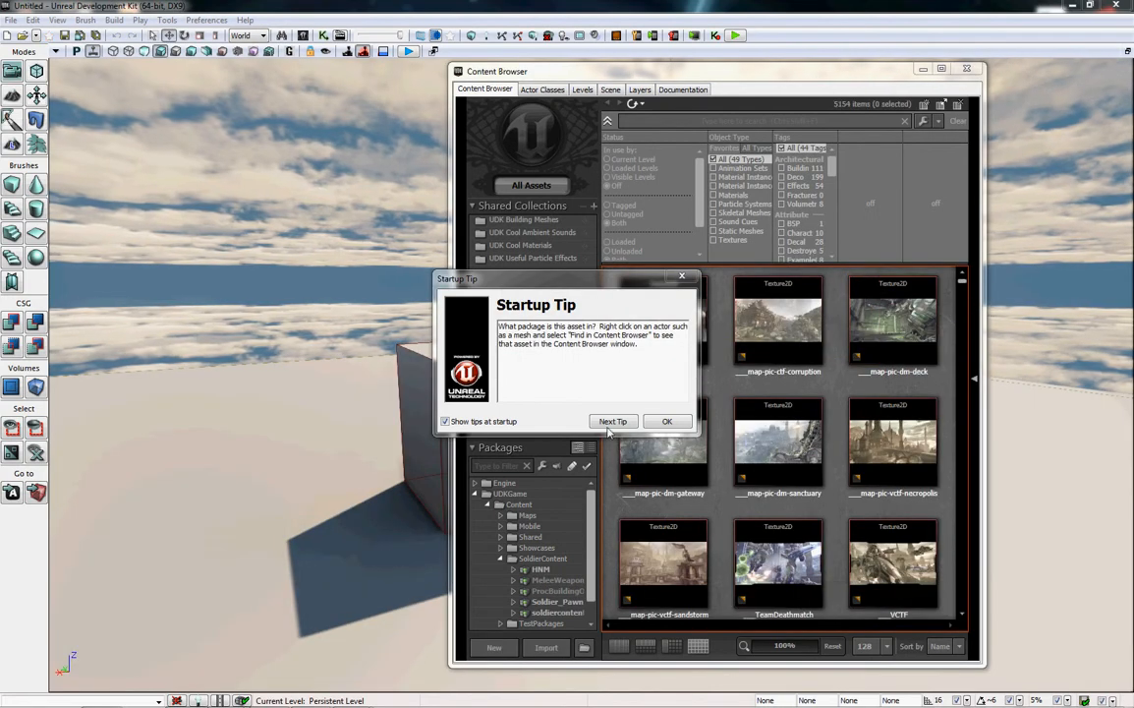
click(666, 421)
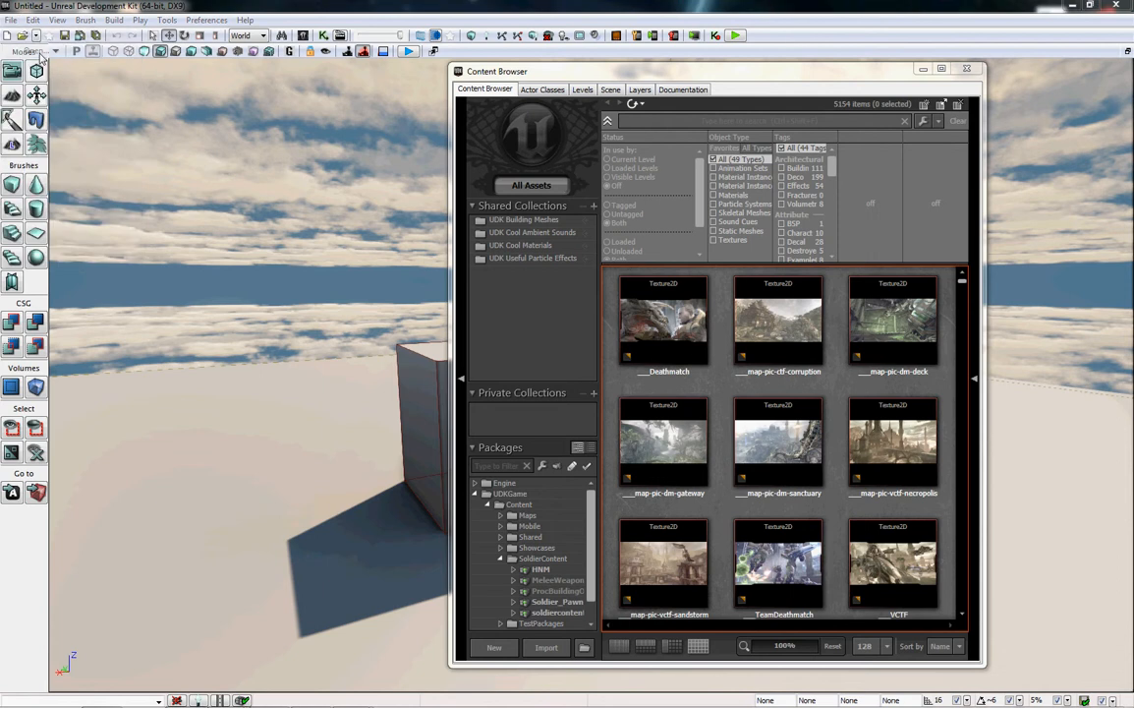
Load the SOV-caedarva forest map from the recent levels list
double_click(662, 324)
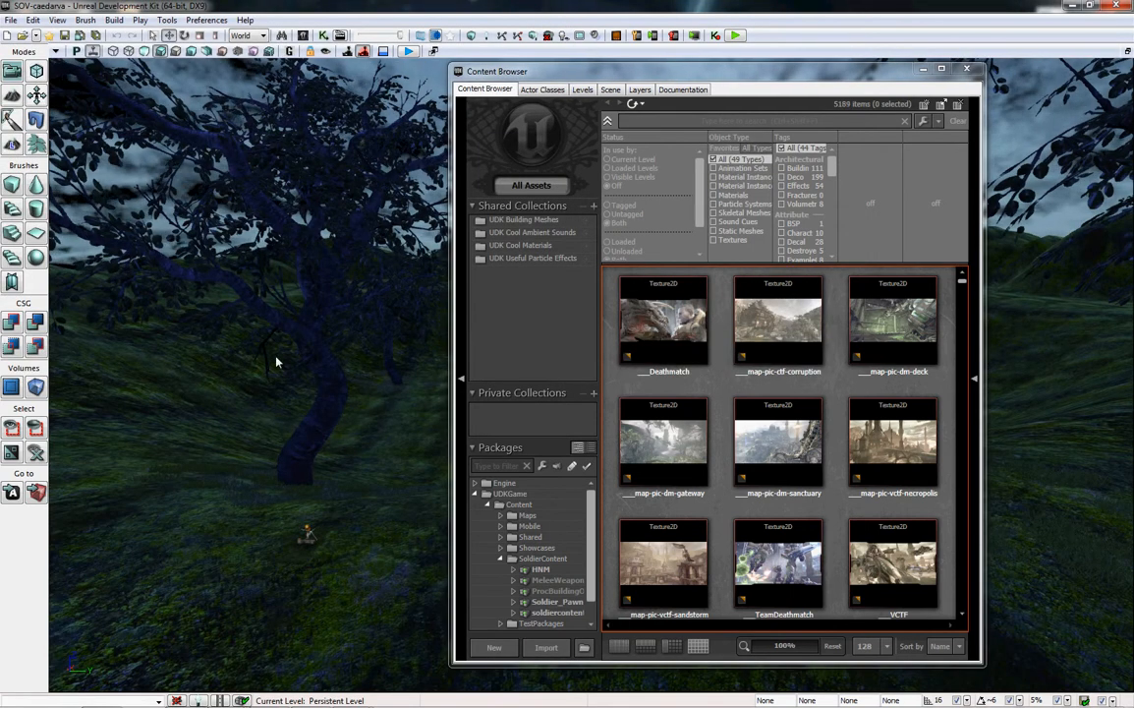
mouse_move(379, 436)
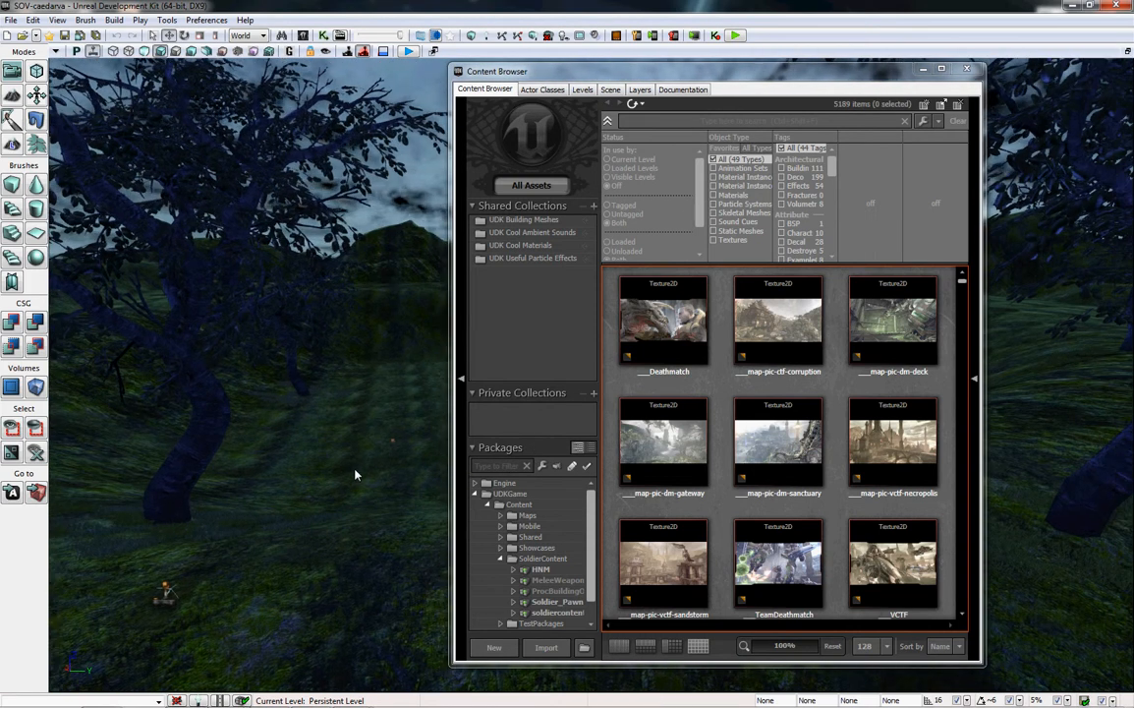
mouse_move(411, 422)
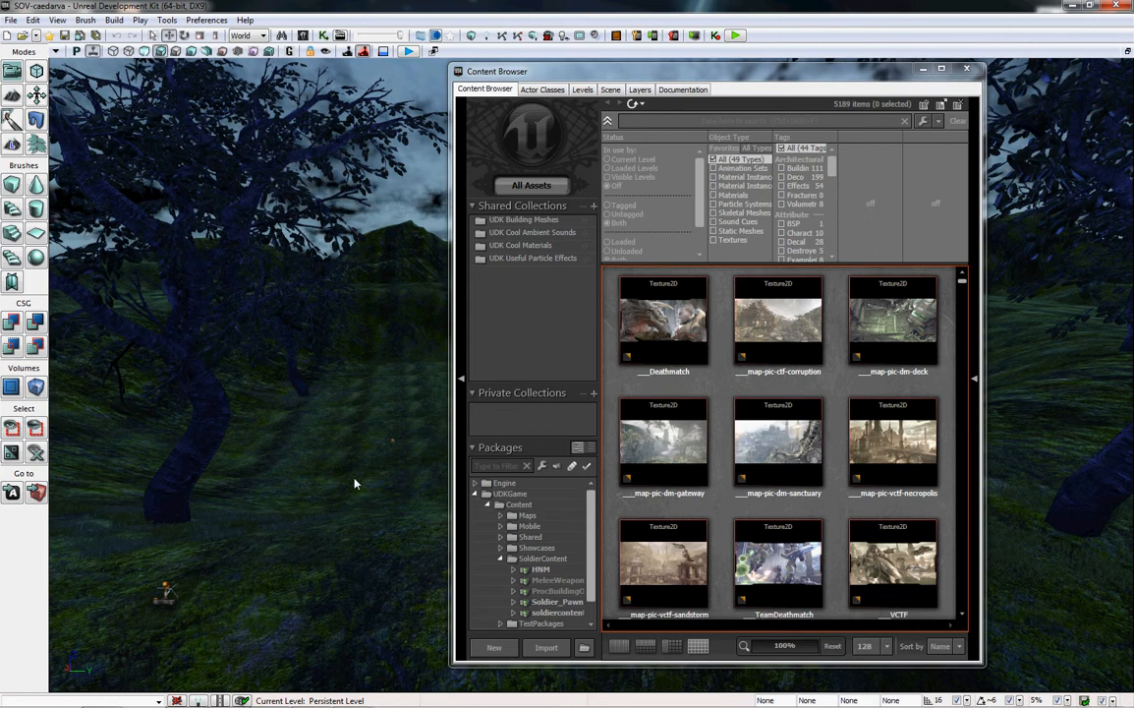
mouse_move(490, 366)
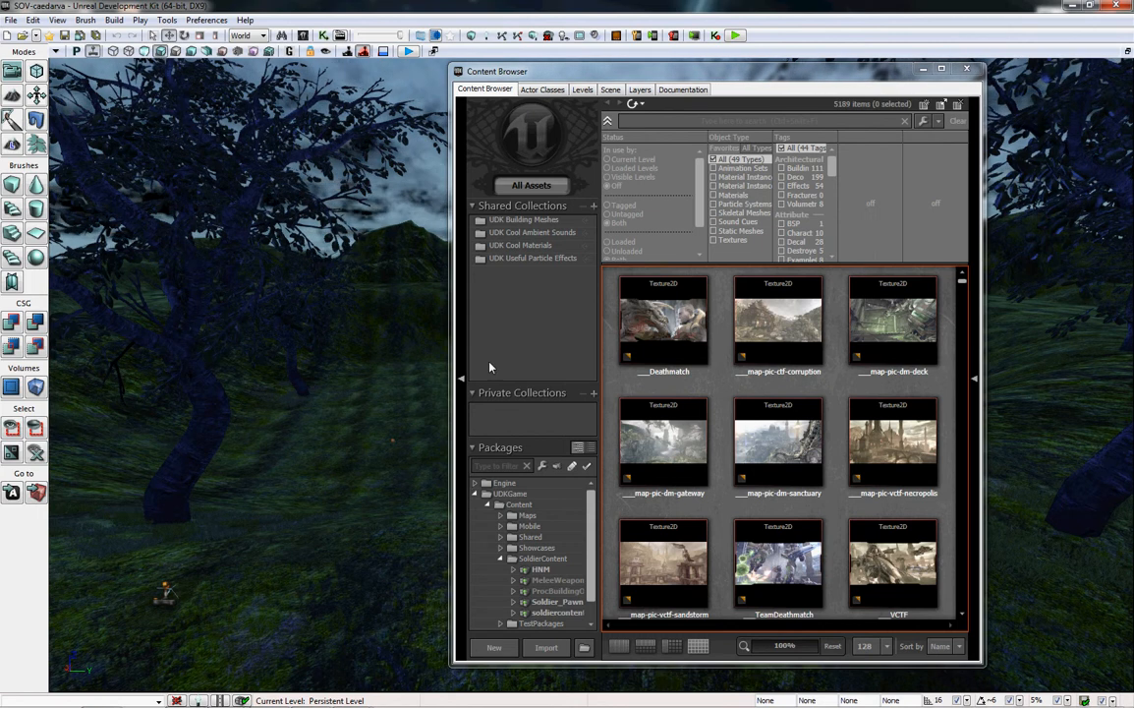
mouse_move(601, 73)
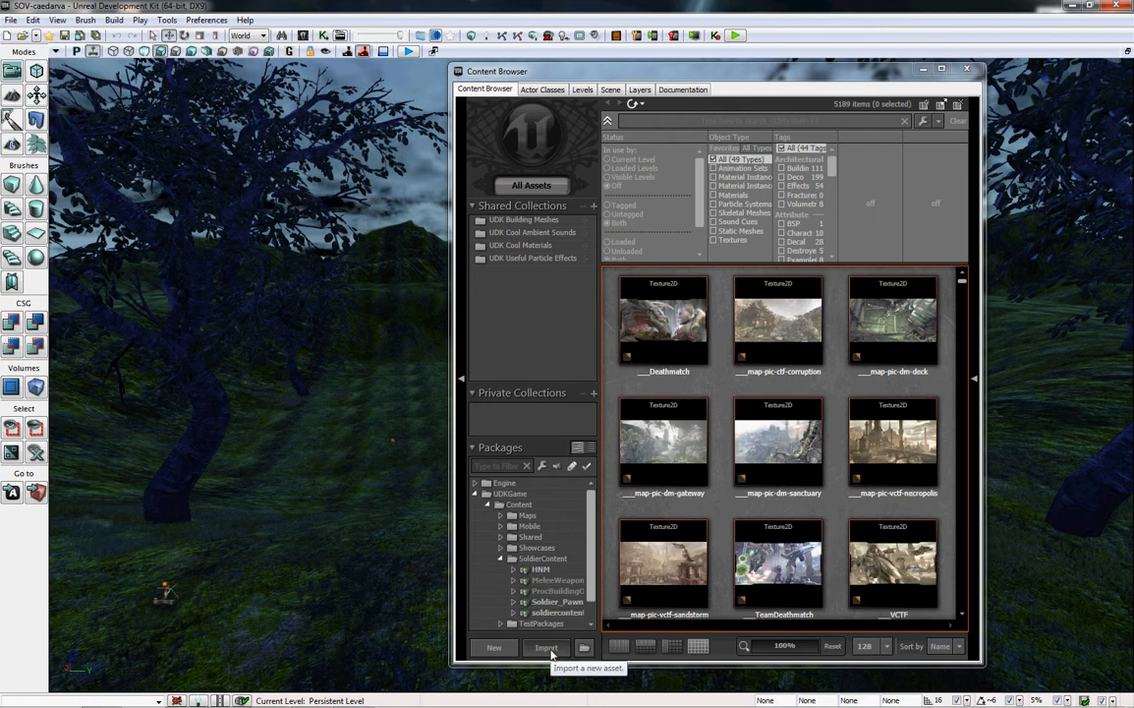
Select Aegis_MainHUD.swf from UDKGame\Flash\Soldier for import into the Content Browser
click(546, 647)
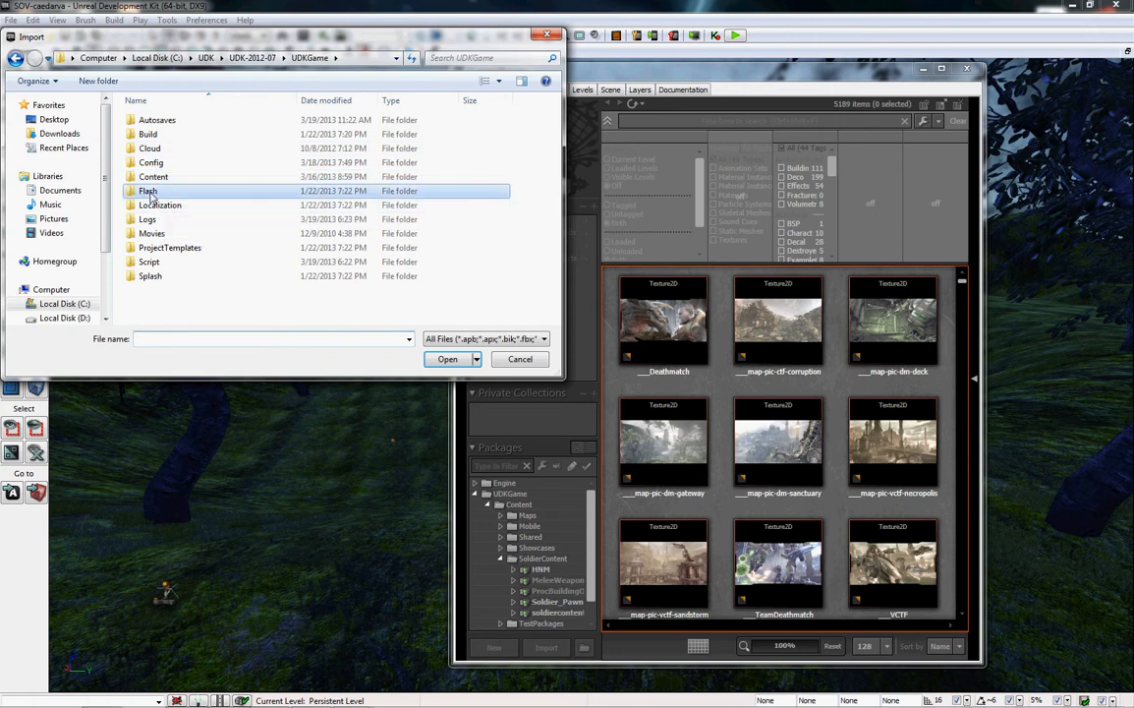
double_click(148, 191)
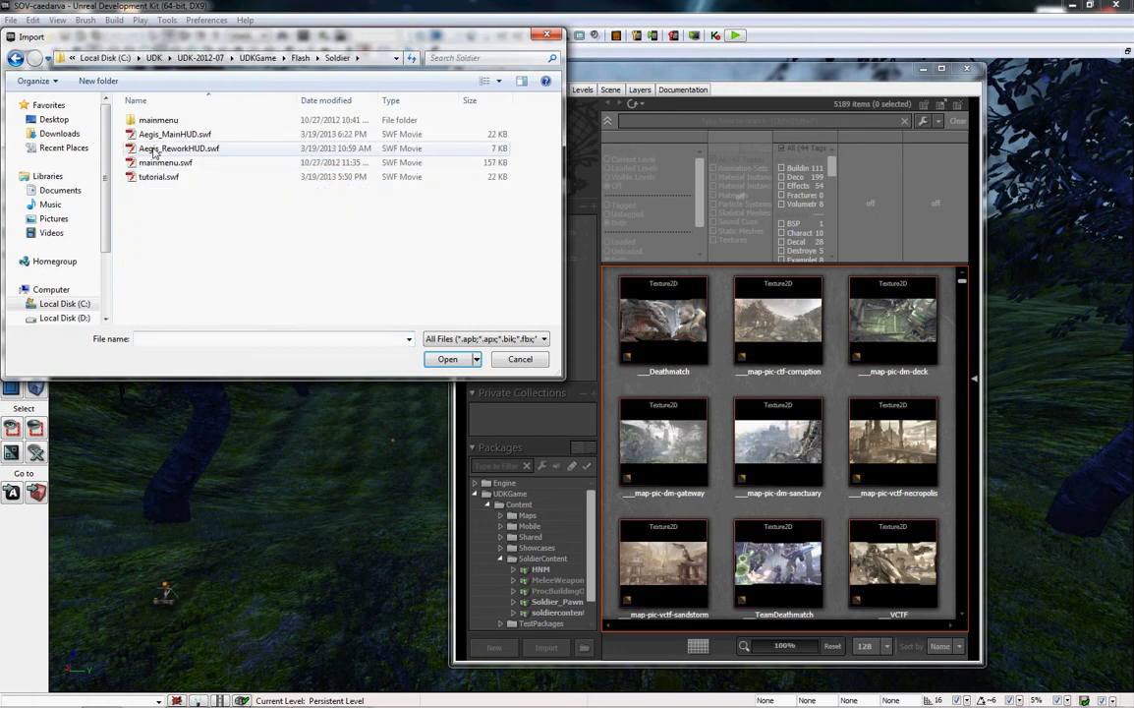
click(174, 133)
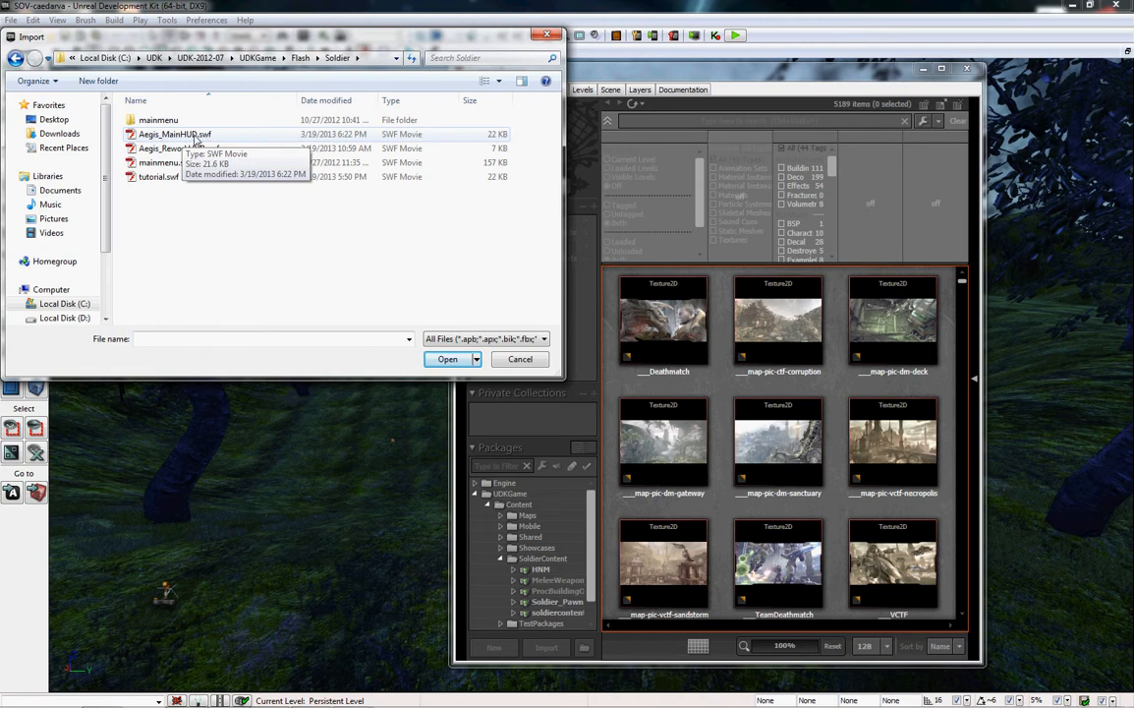
mouse_move(159, 186)
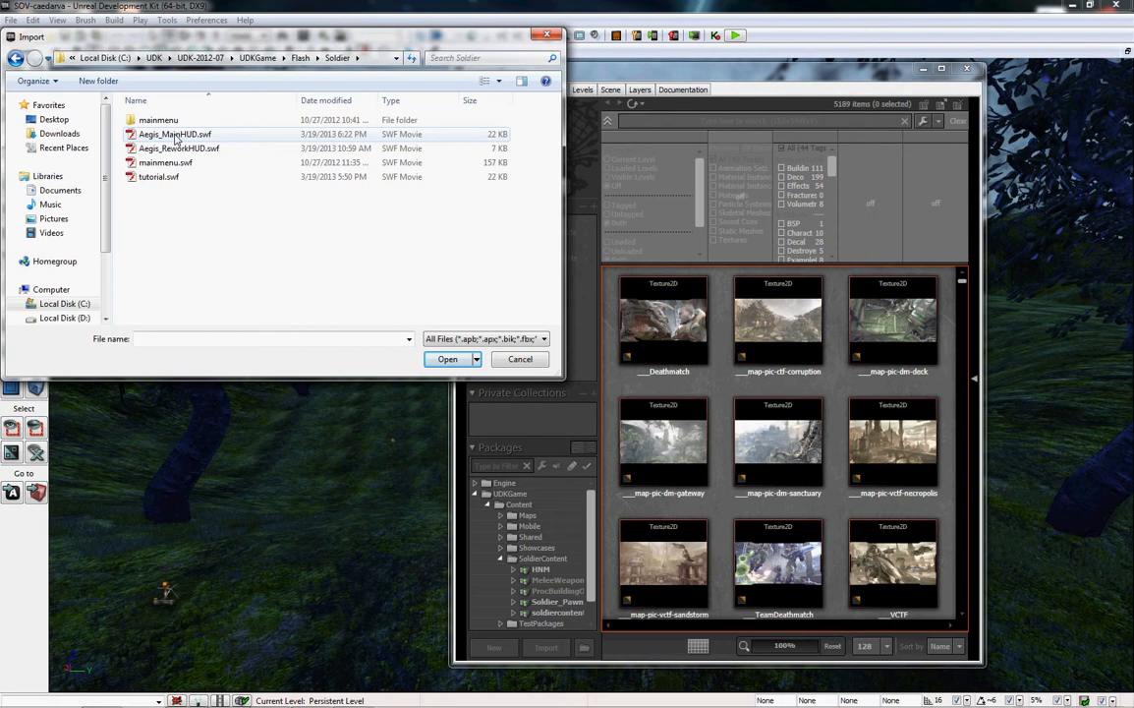
click(448, 359)
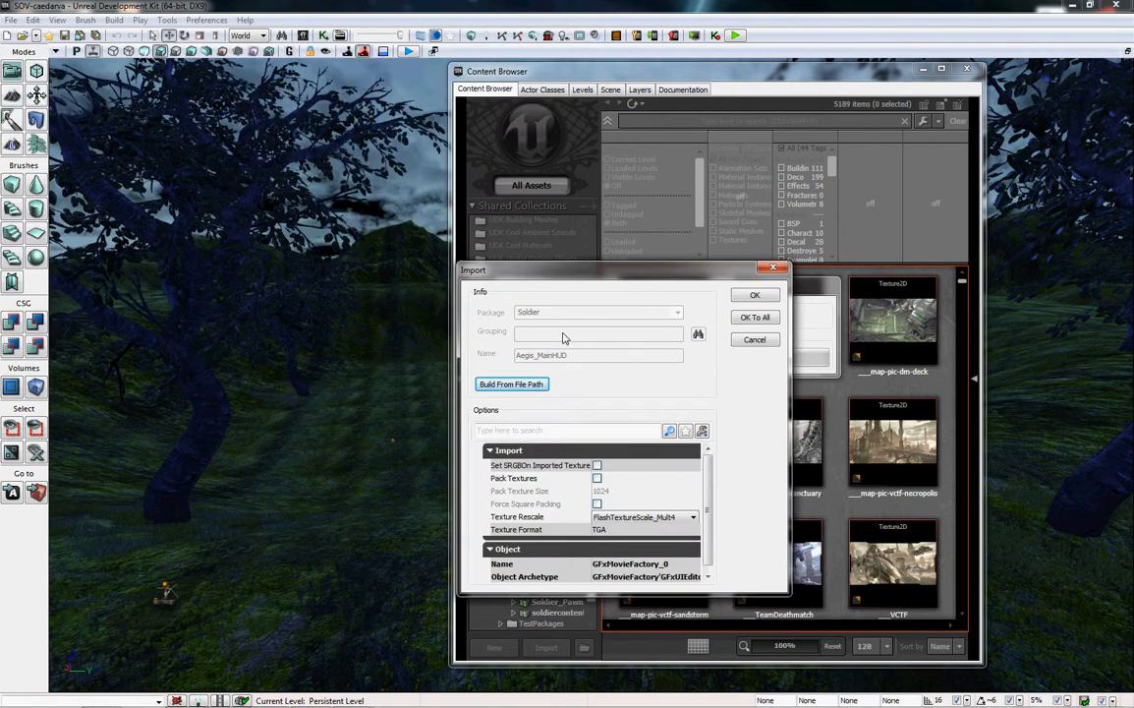
mouse_move(674, 450)
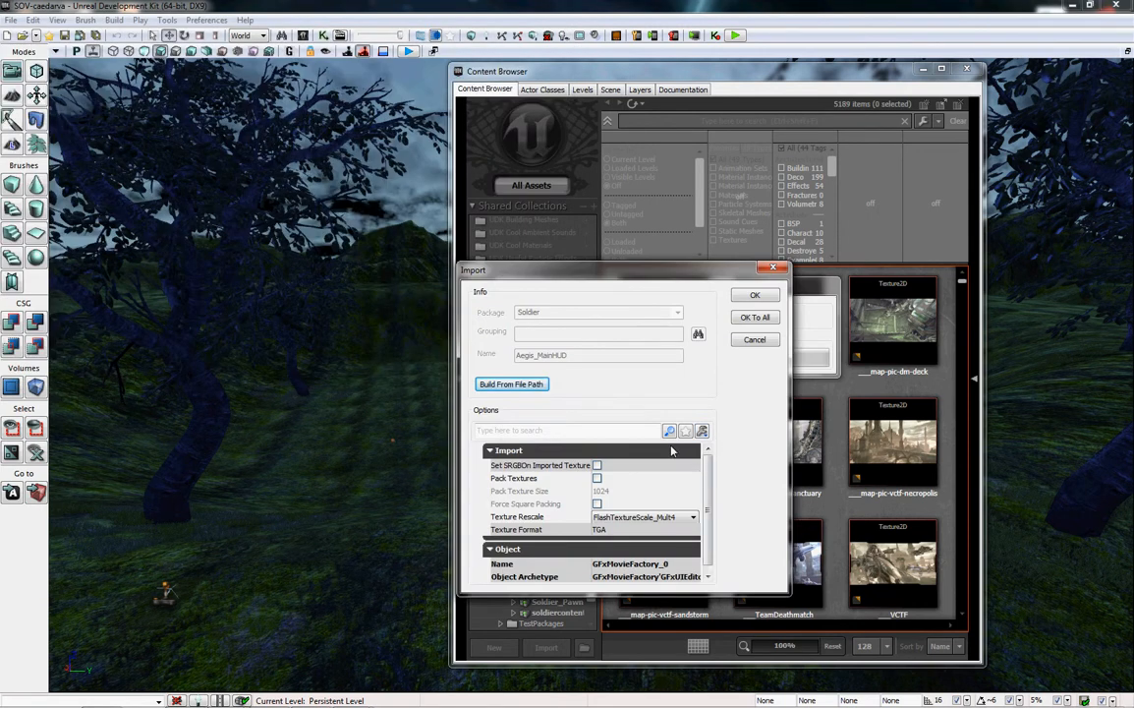
Confirm importing Aegis_MainHUD into package Soldier with its default name
scroll(down, 3)
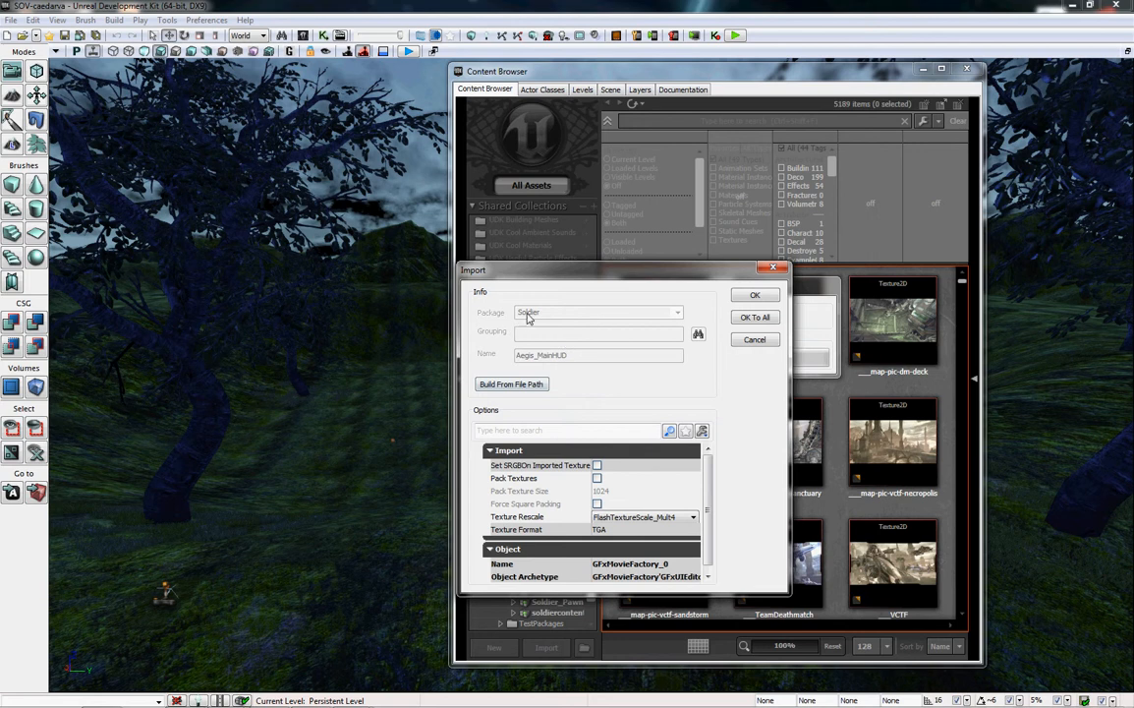
mouse_move(560, 310)
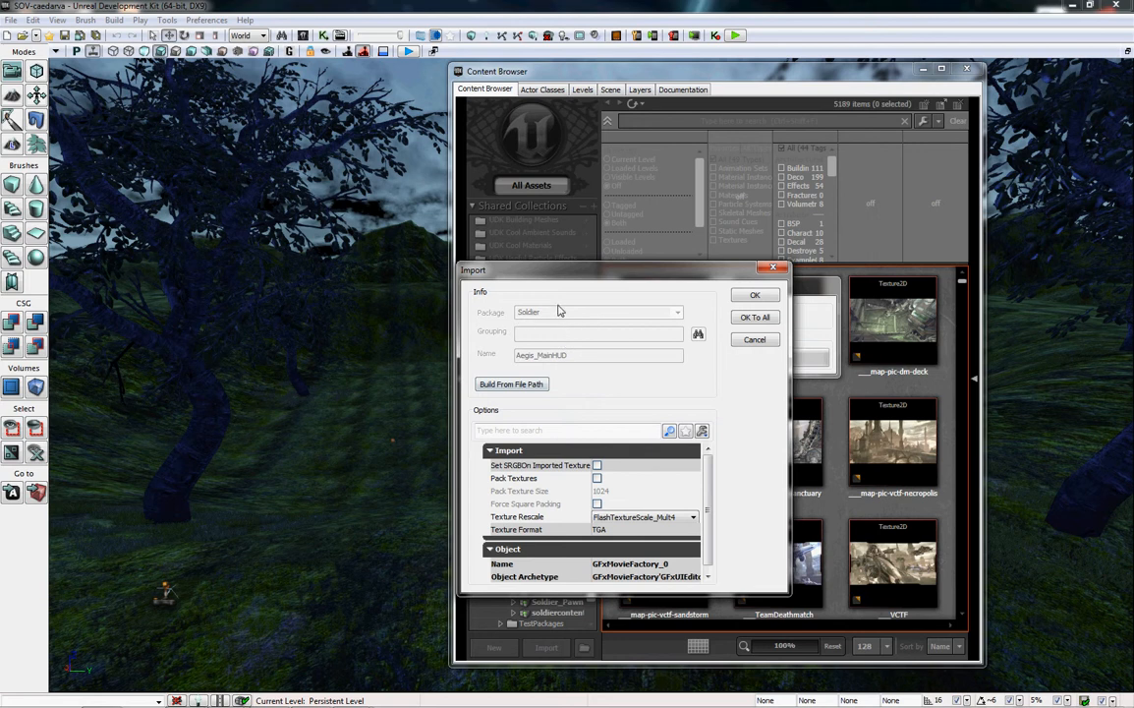
mouse_move(752, 313)
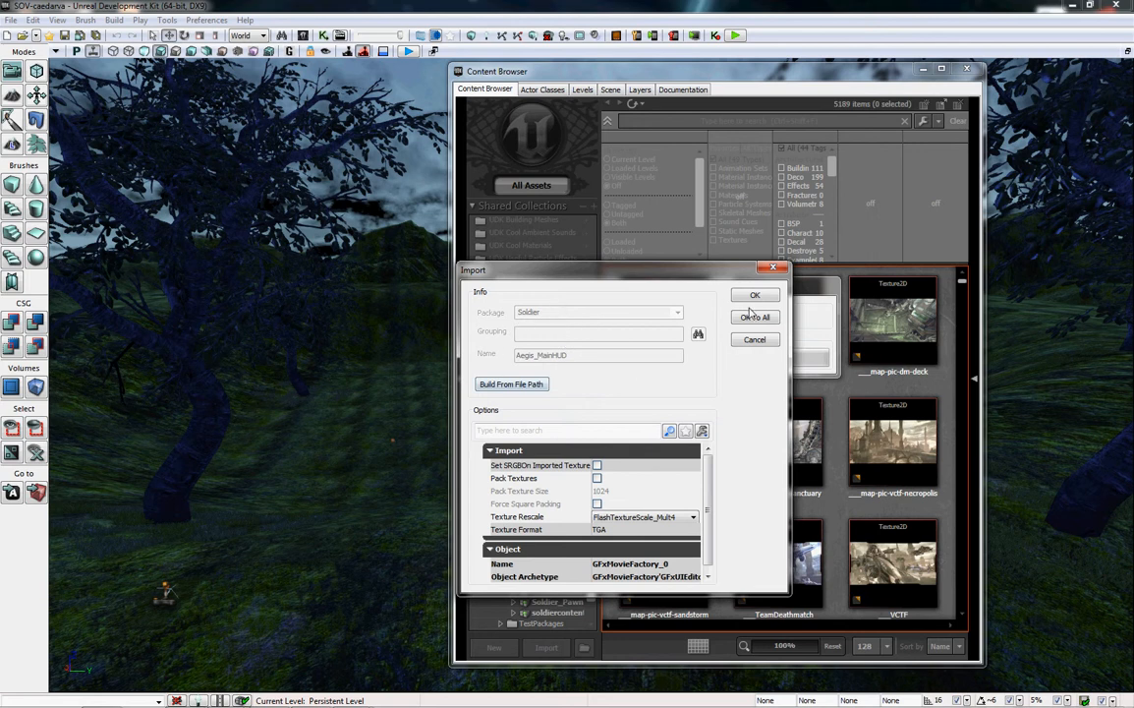
mouse_move(717, 292)
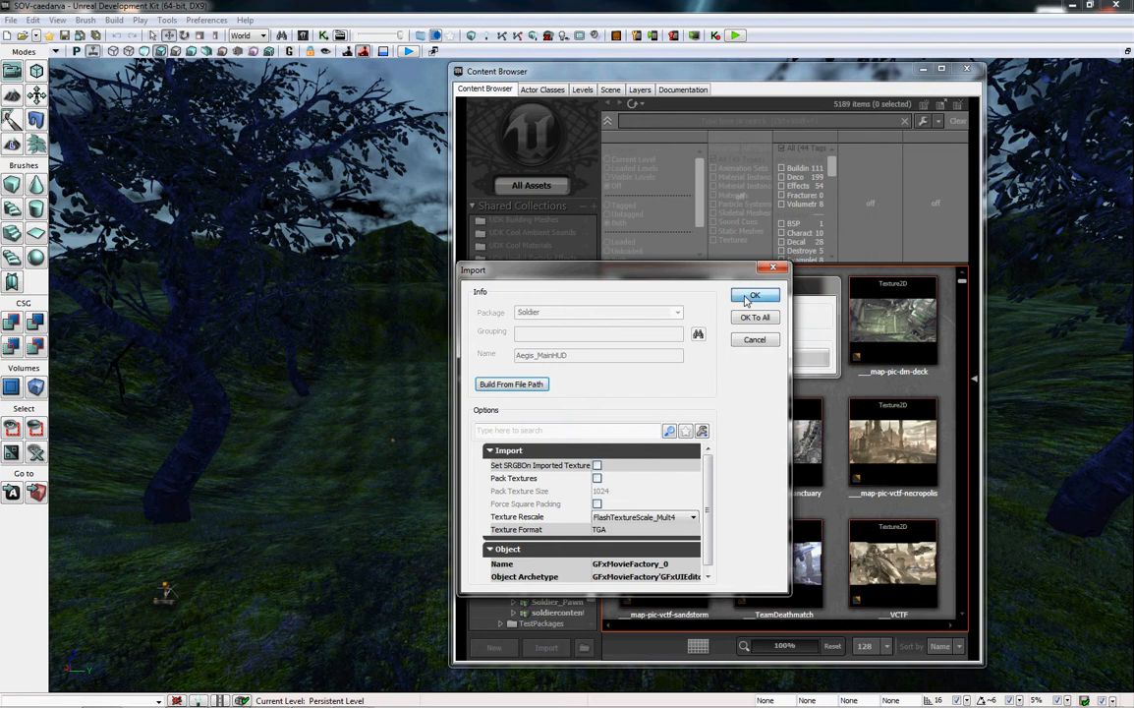
click(754, 296)
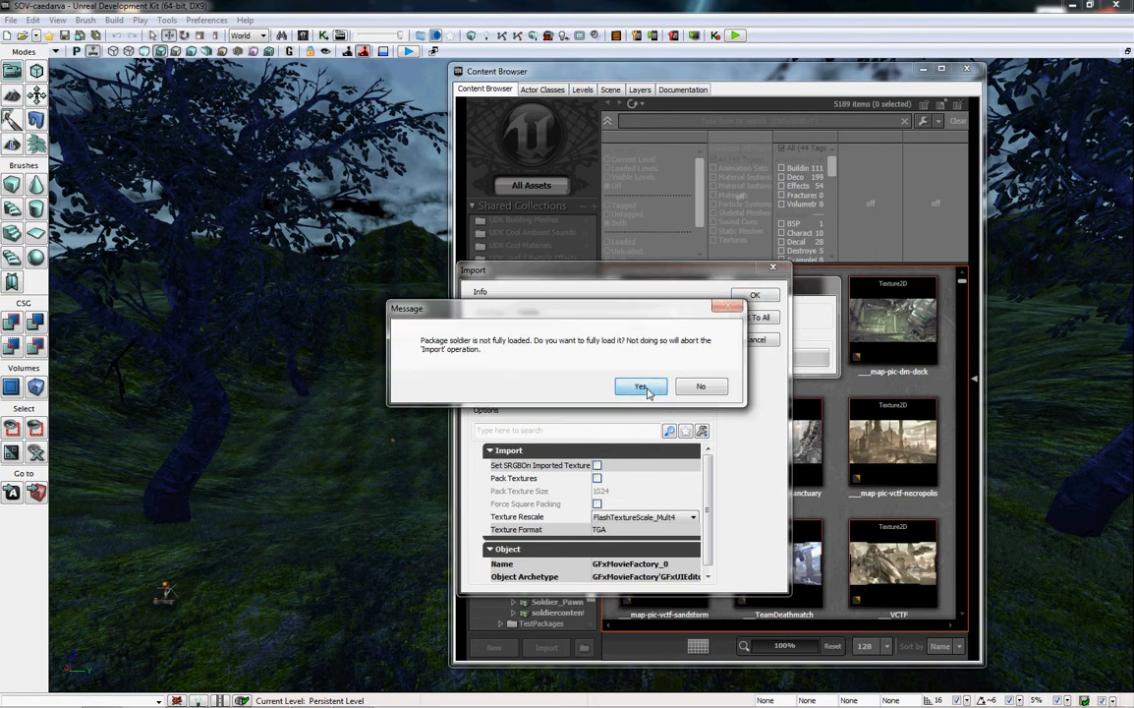
Fully load the Soldier package, then filter assets by 'aegis' and select Aegis_MainHUD_I1
click(641, 385)
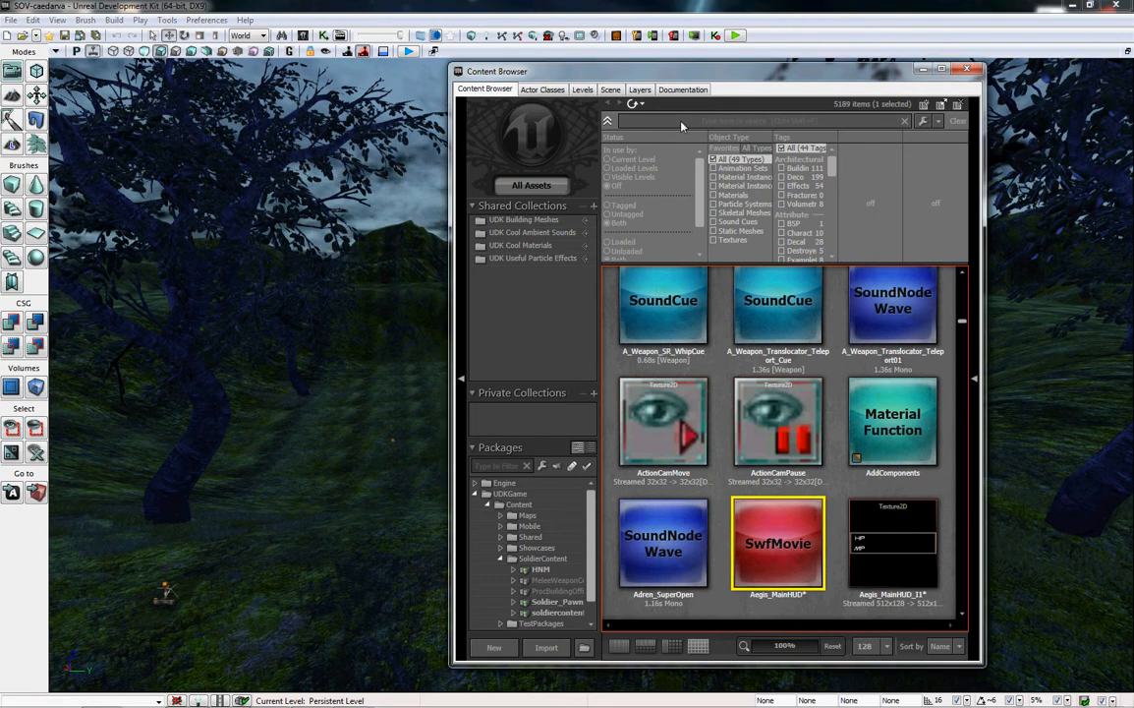
text(aegis)
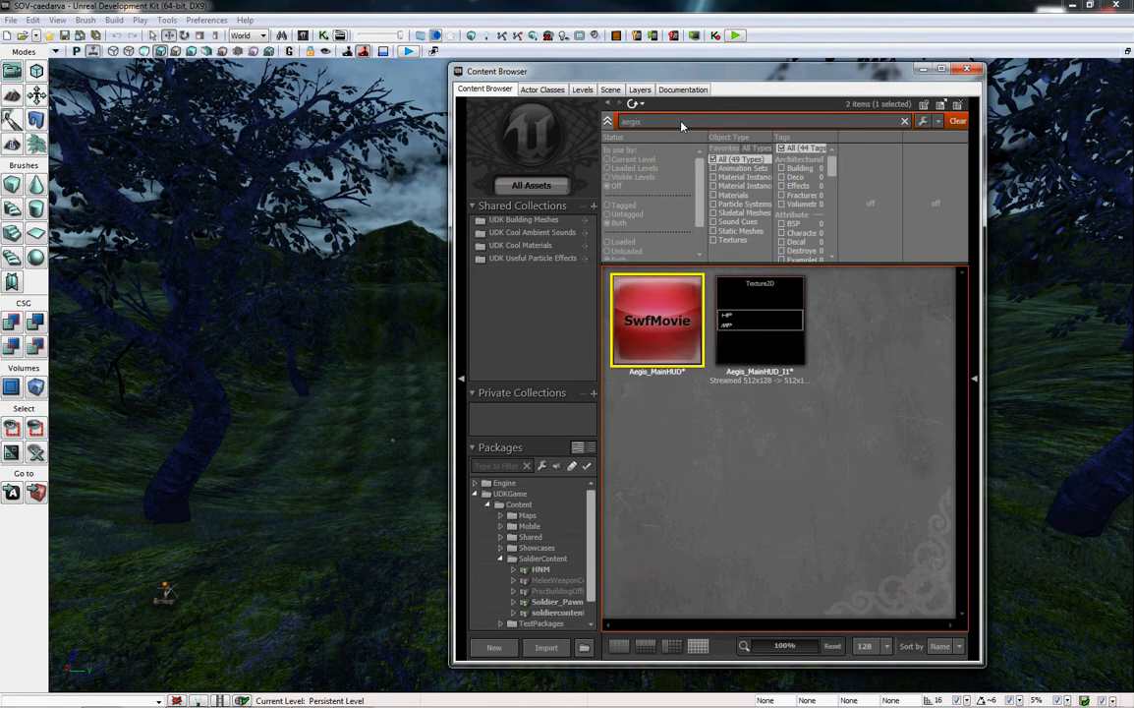
mouse_move(762, 330)
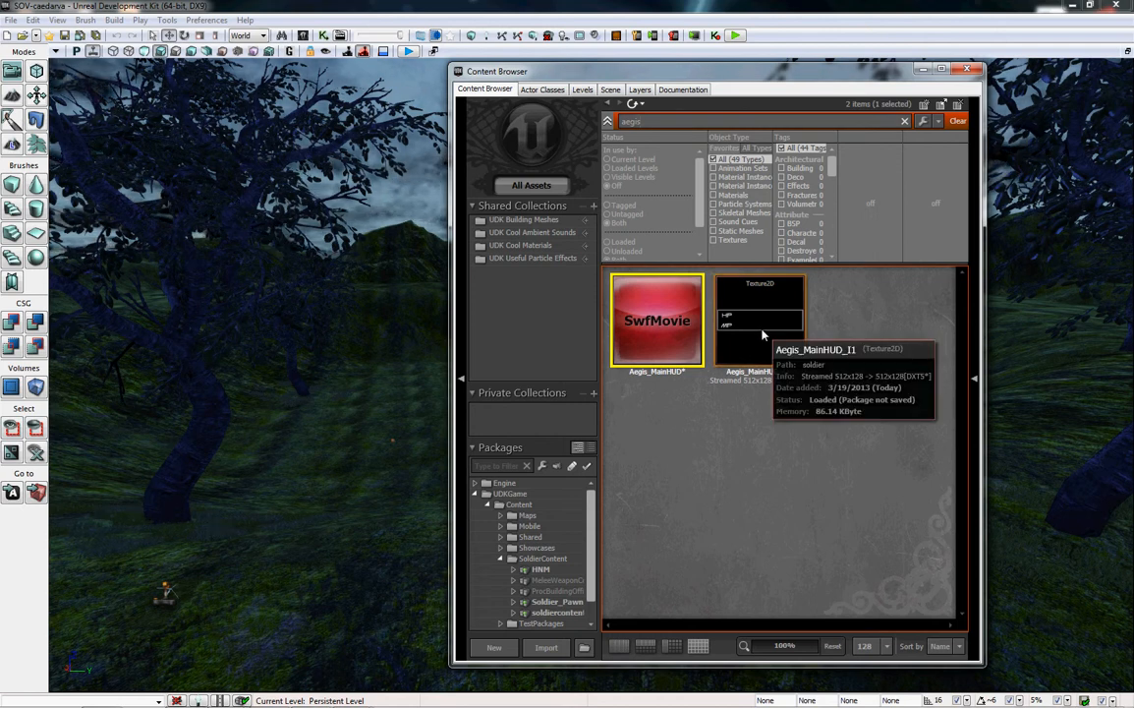
click(760, 320)
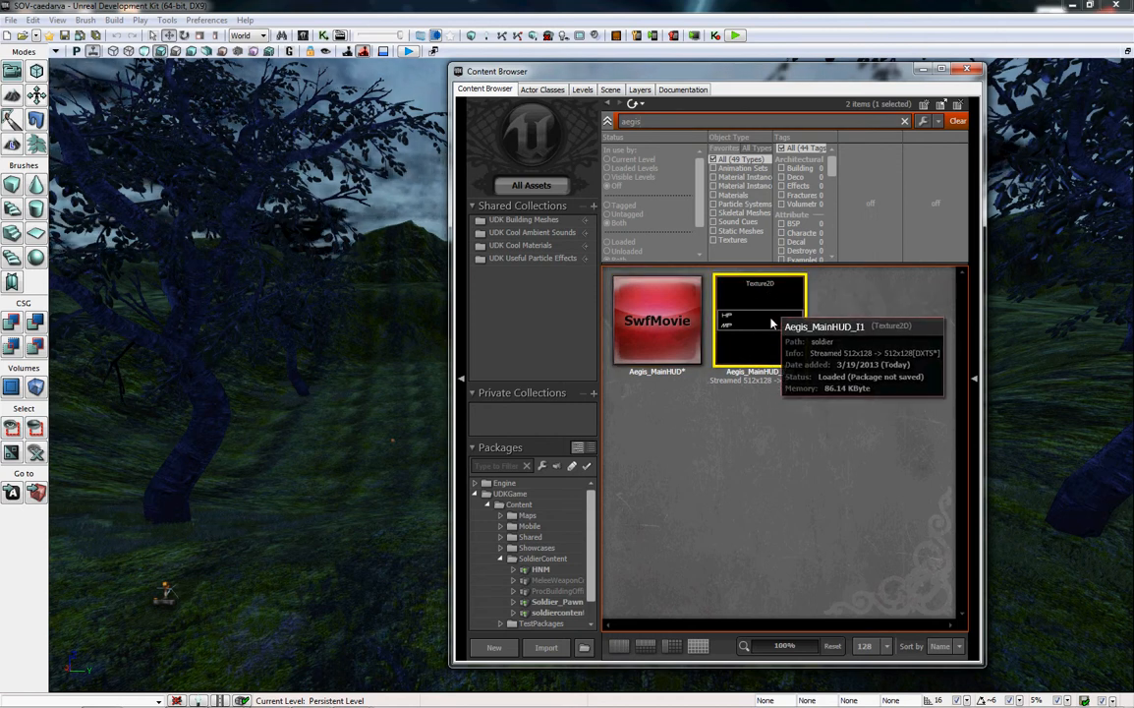
mouse_move(759, 354)
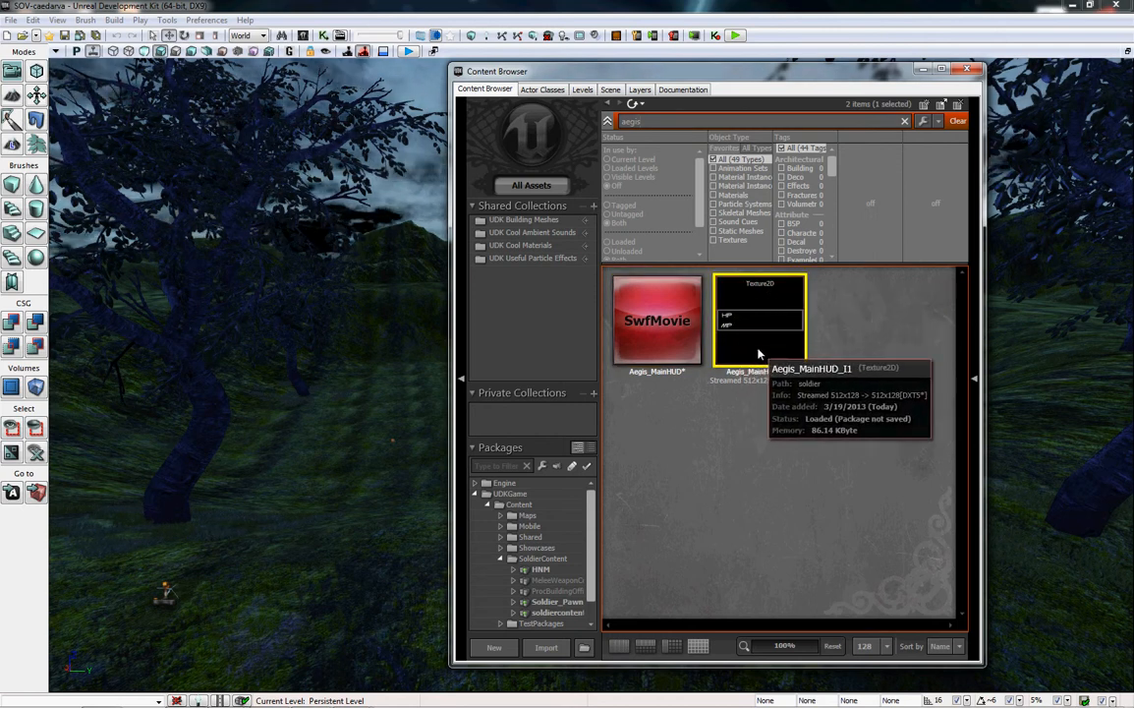
mouse_move(749, 365)
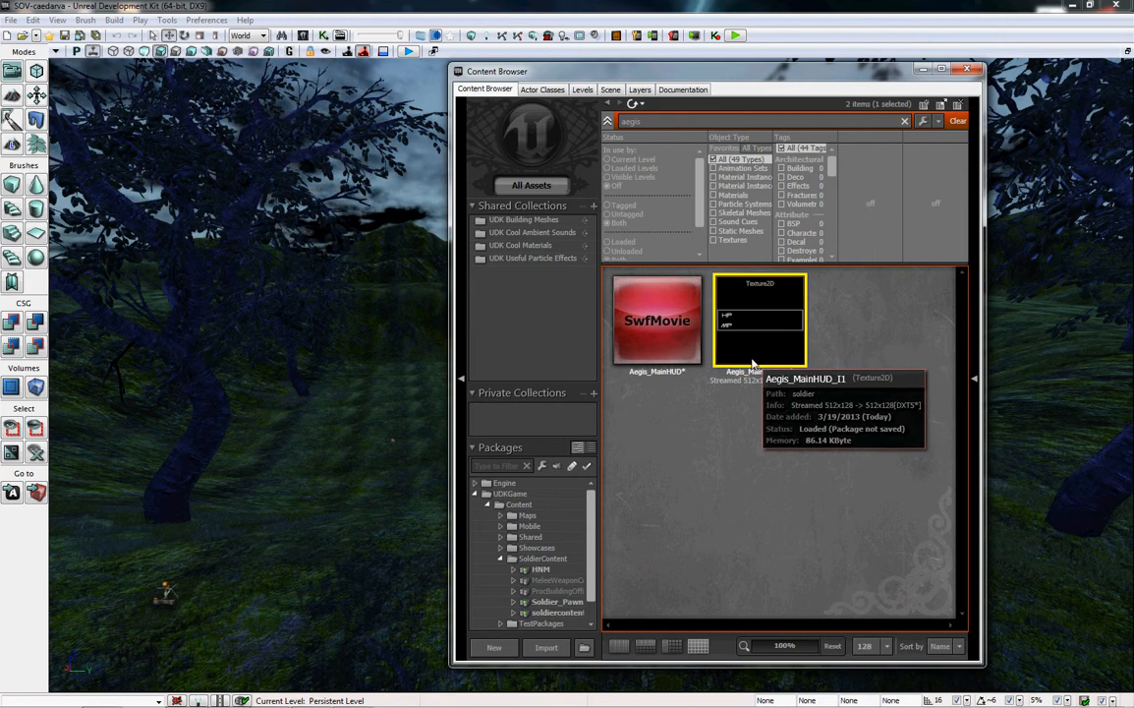
mouse_move(656, 351)
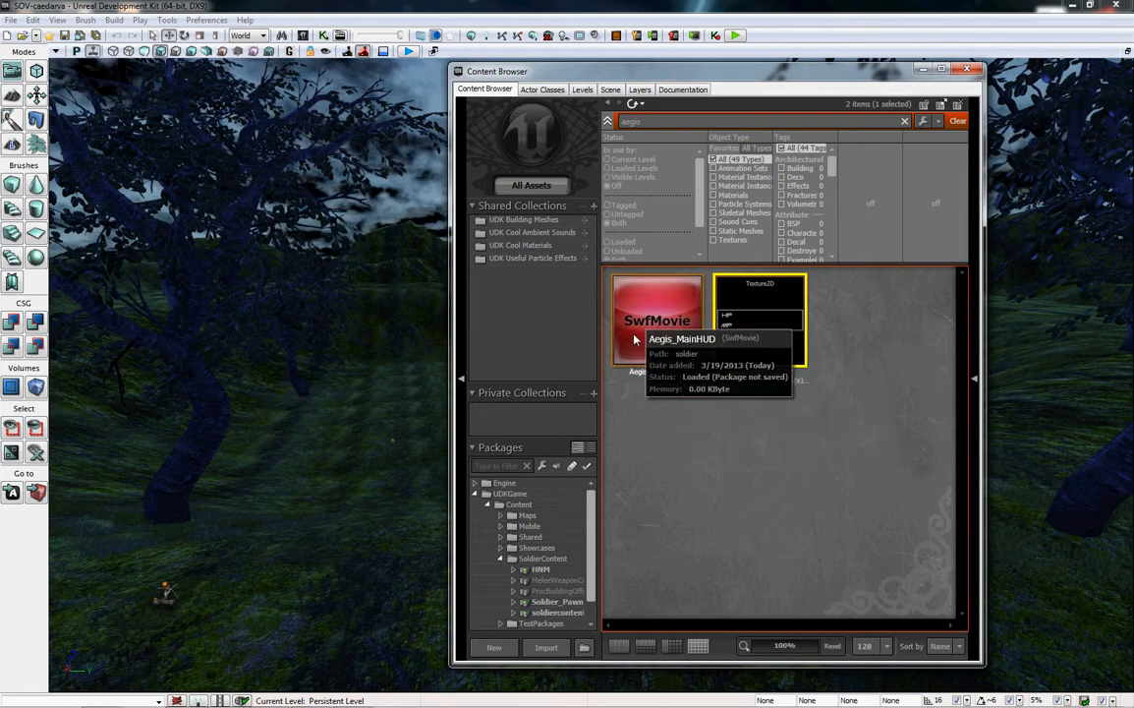
mouse_move(650, 340)
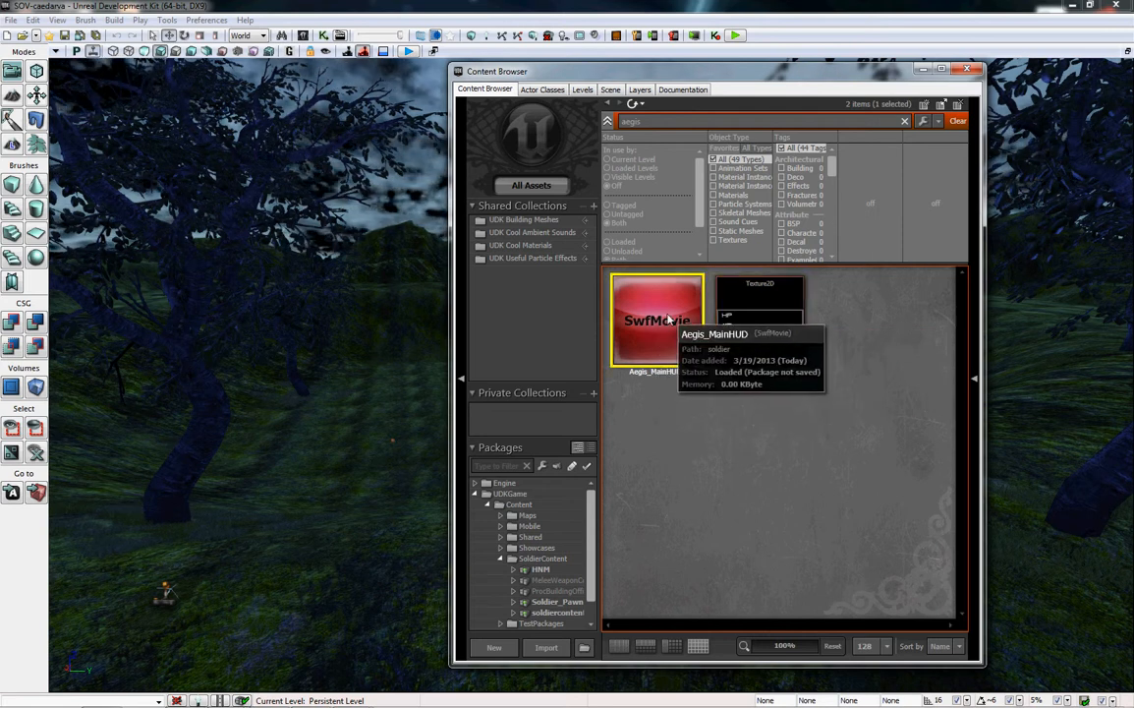
mouse_move(678, 347)
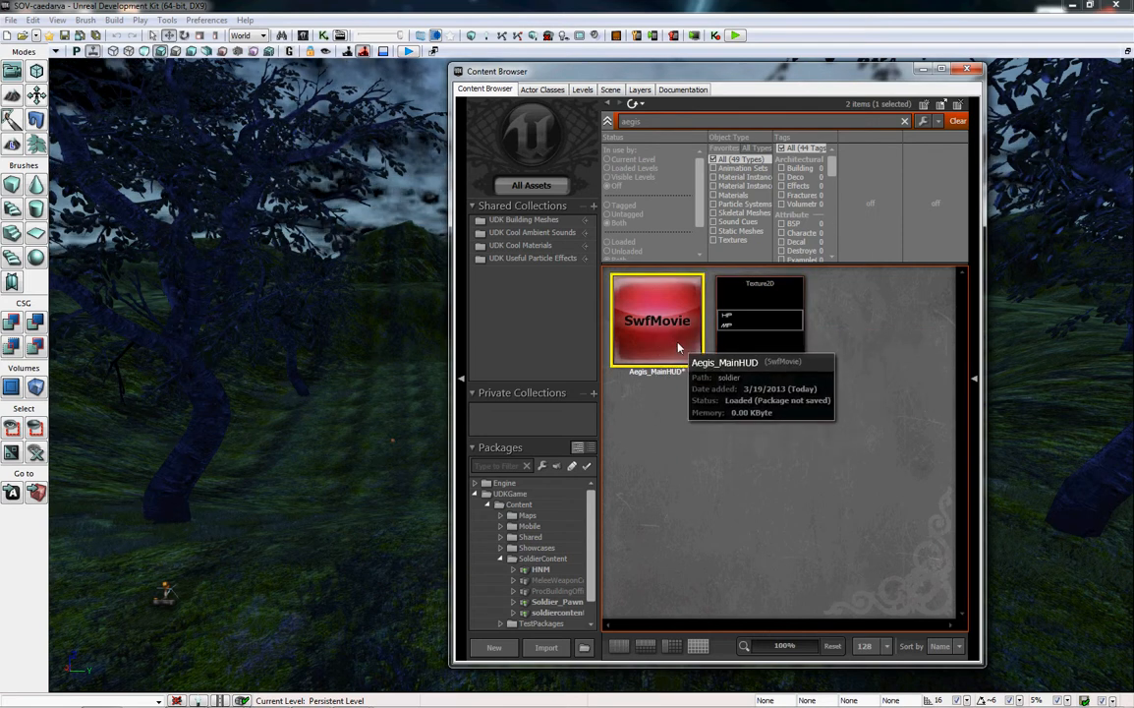
mouse_move(730, 647)
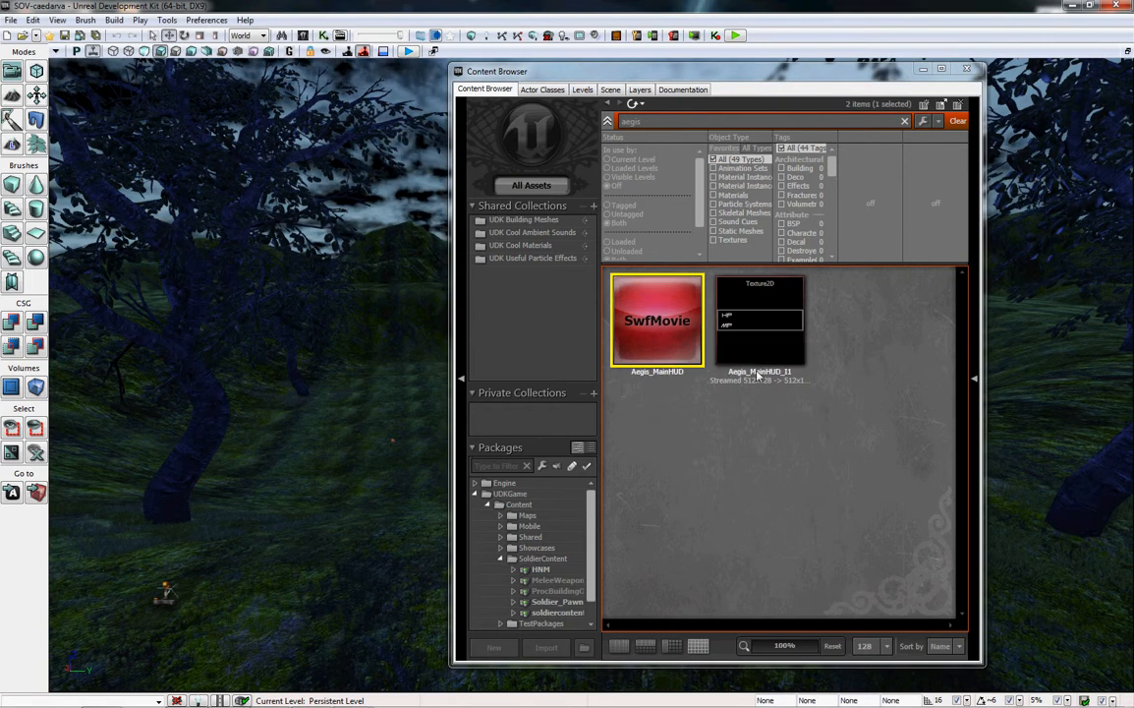
mouse_move(651, 307)
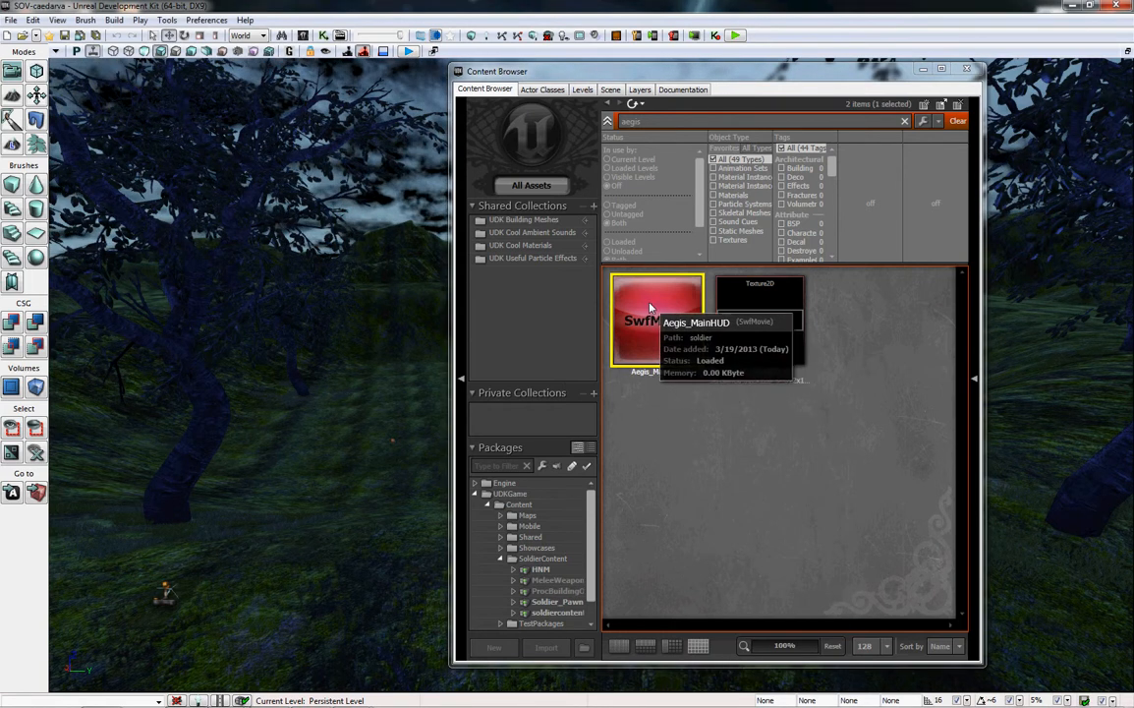
mouse_move(676, 297)
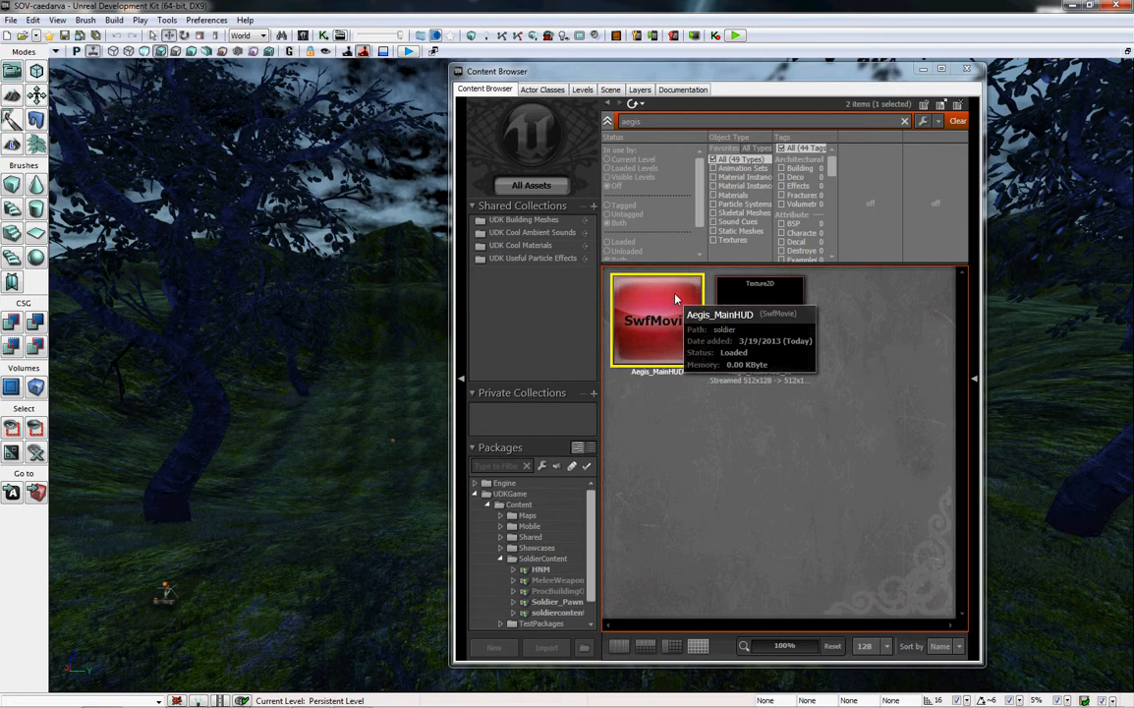
Bring up the action menu for the Aegis_MainHUD SwfMovie in the Content Browser
right_click(656, 319)
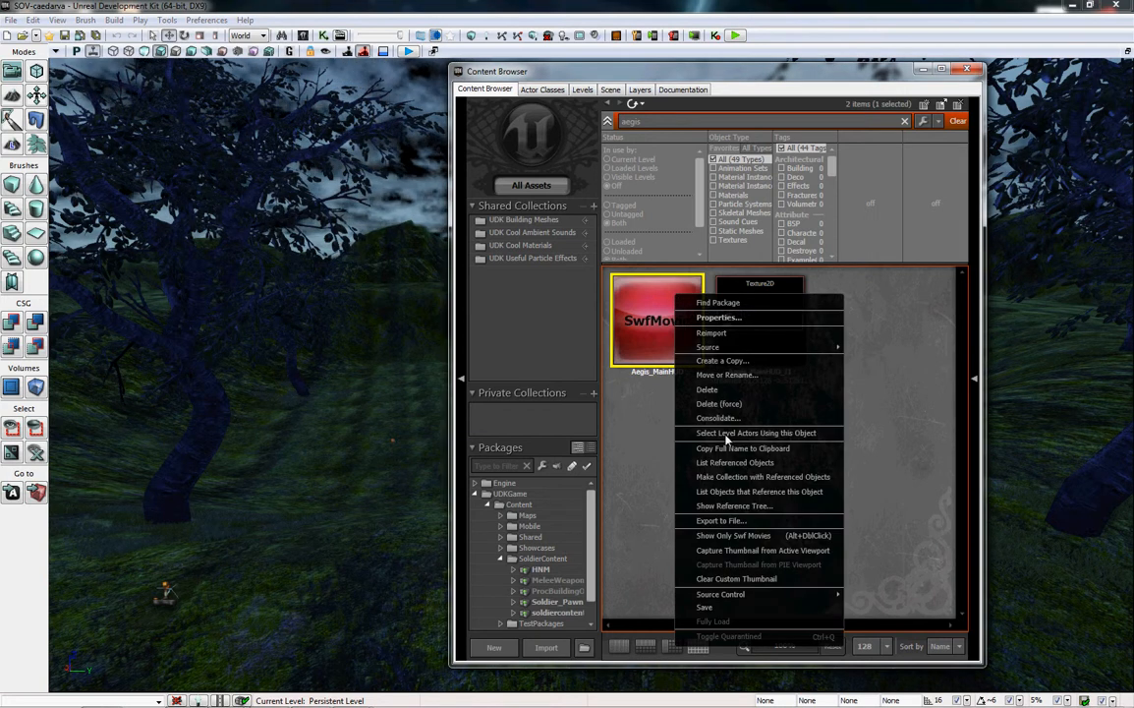
mouse_move(744, 448)
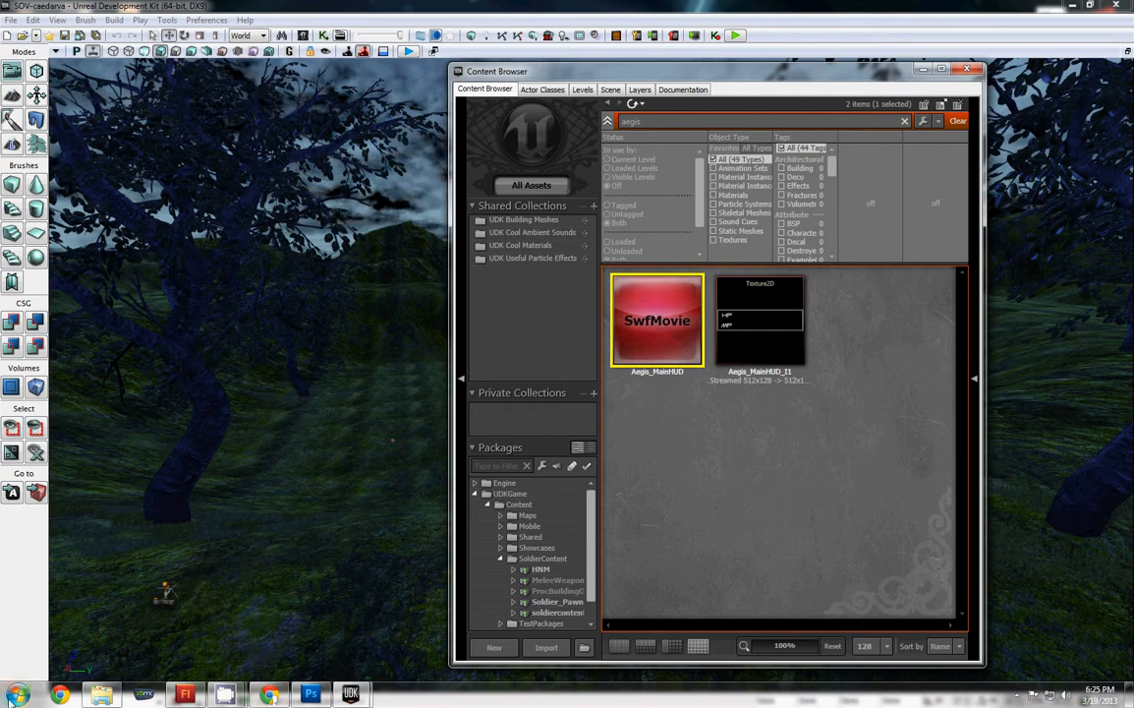
Launch jEdit and complete line 74 as MovieInfo=SwfMovie'soldier.Aegis_MainHUD' in AegisGFxHUD.uc
click(17, 694)
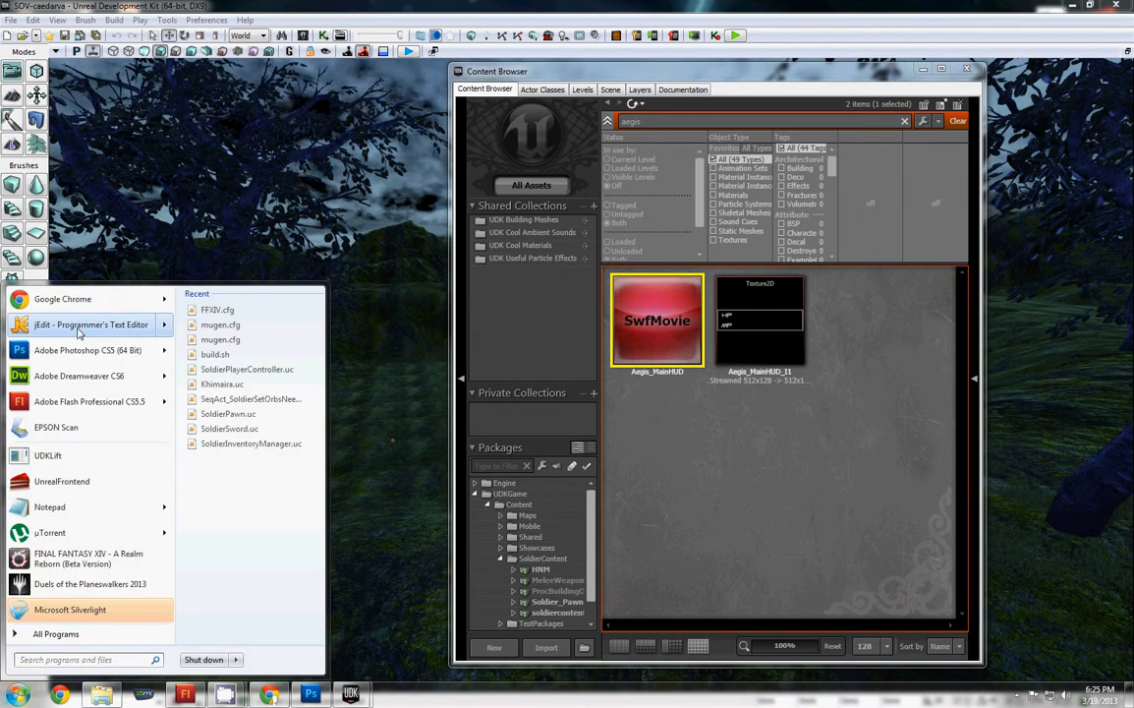
click(90, 325)
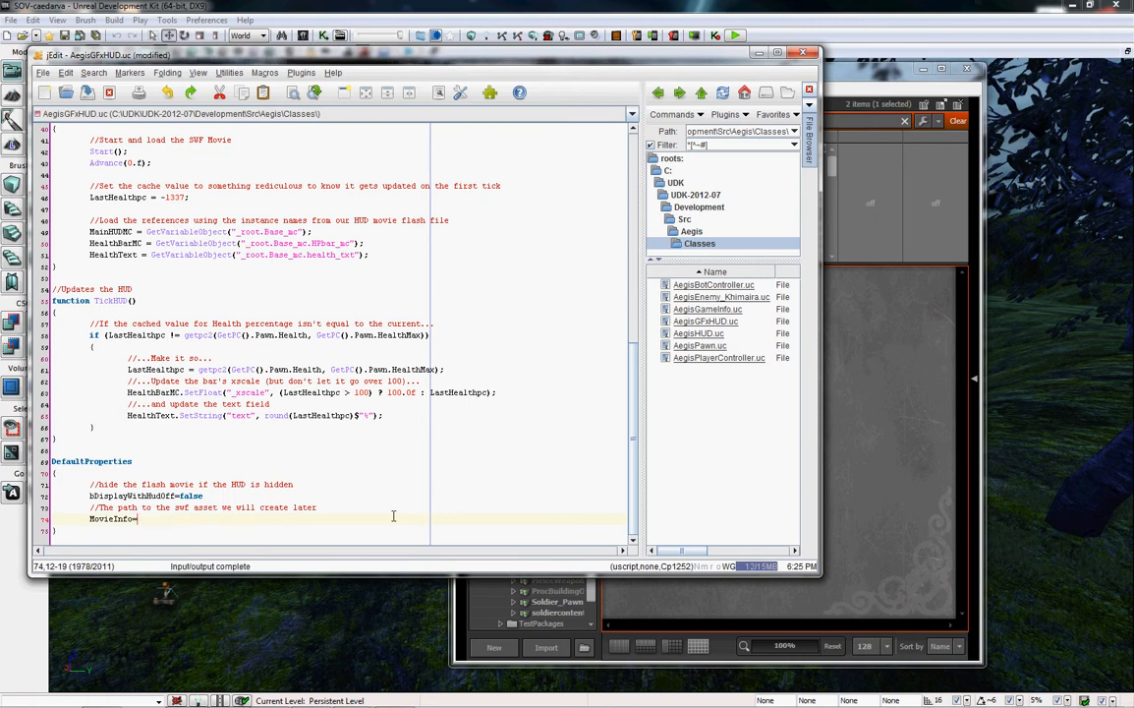
text(SwfMovie'soldier.Aegis_MainHUD')
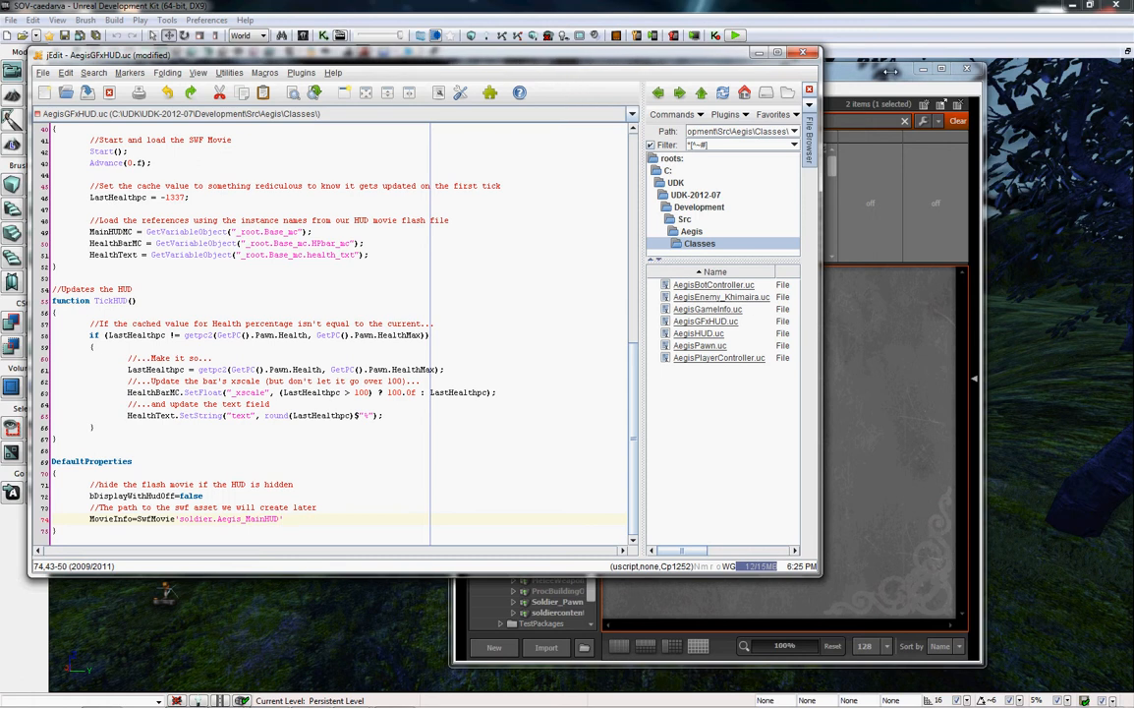
Reopen the action menu for the Aegis_MainHUD SwfMovie in the Content Browser
right_click(656, 319)
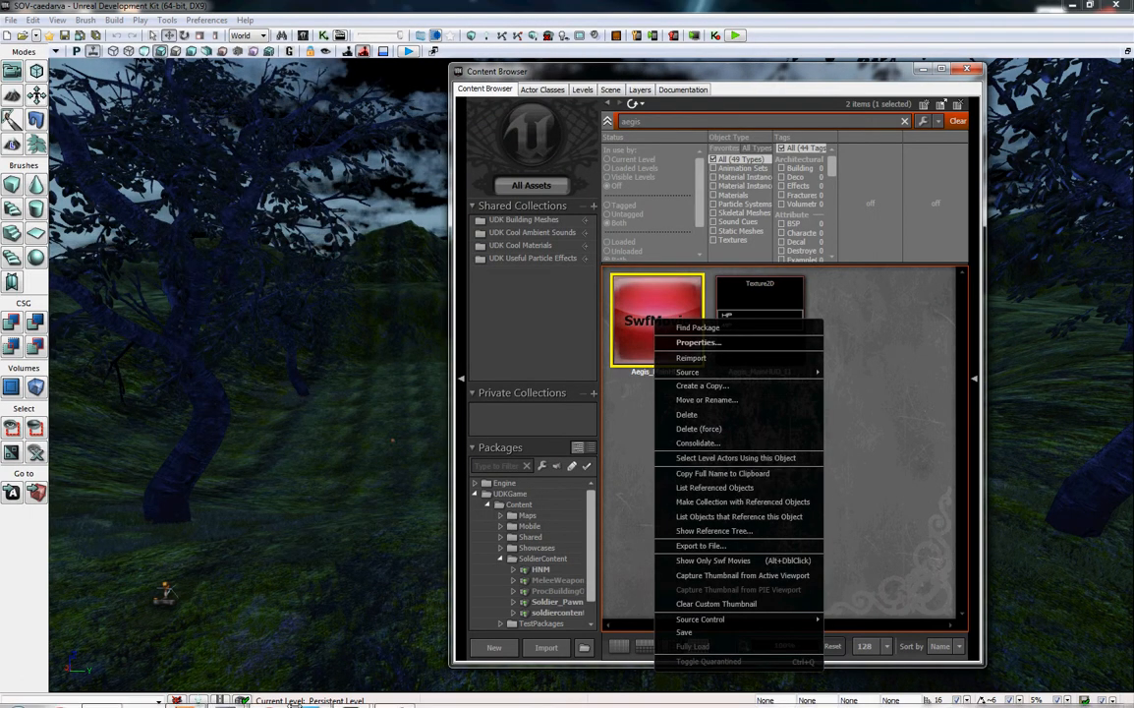
mouse_move(646, 342)
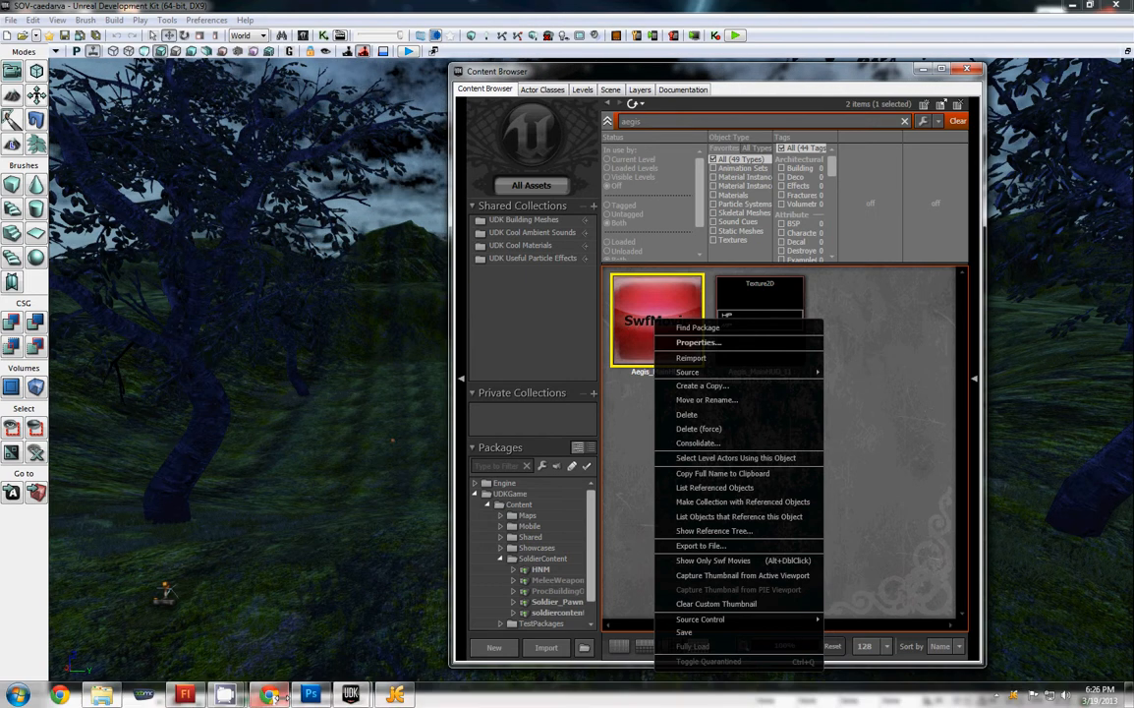
mouse_move(350, 694)
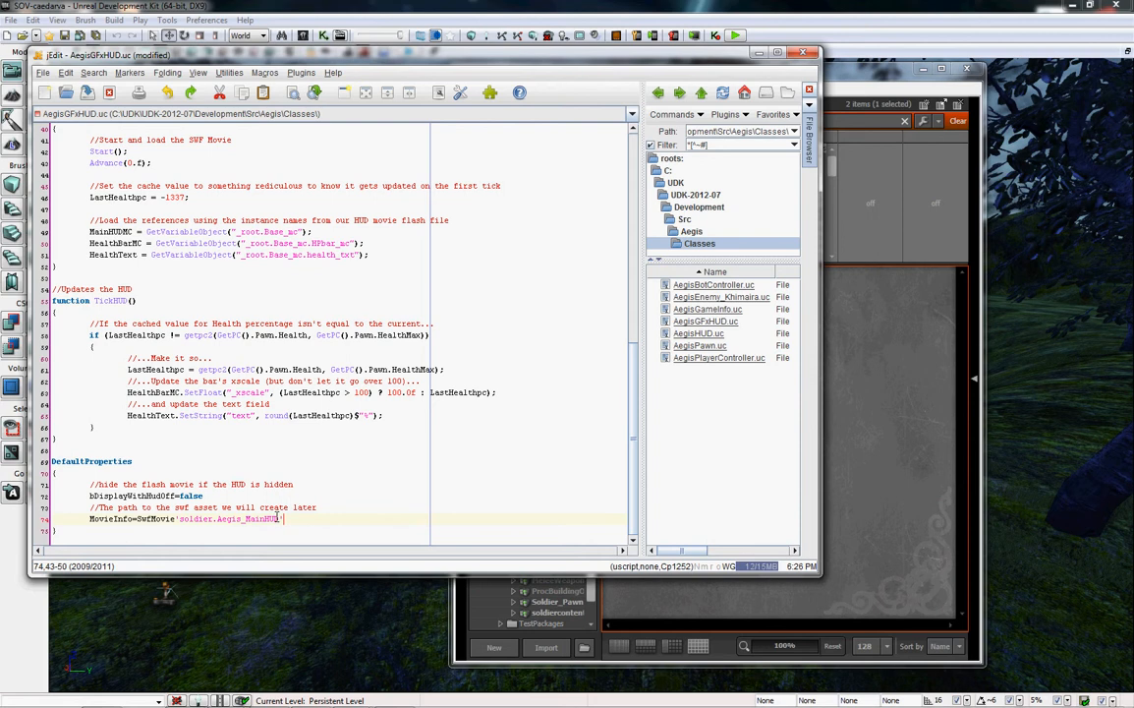
mouse_move(224, 518)
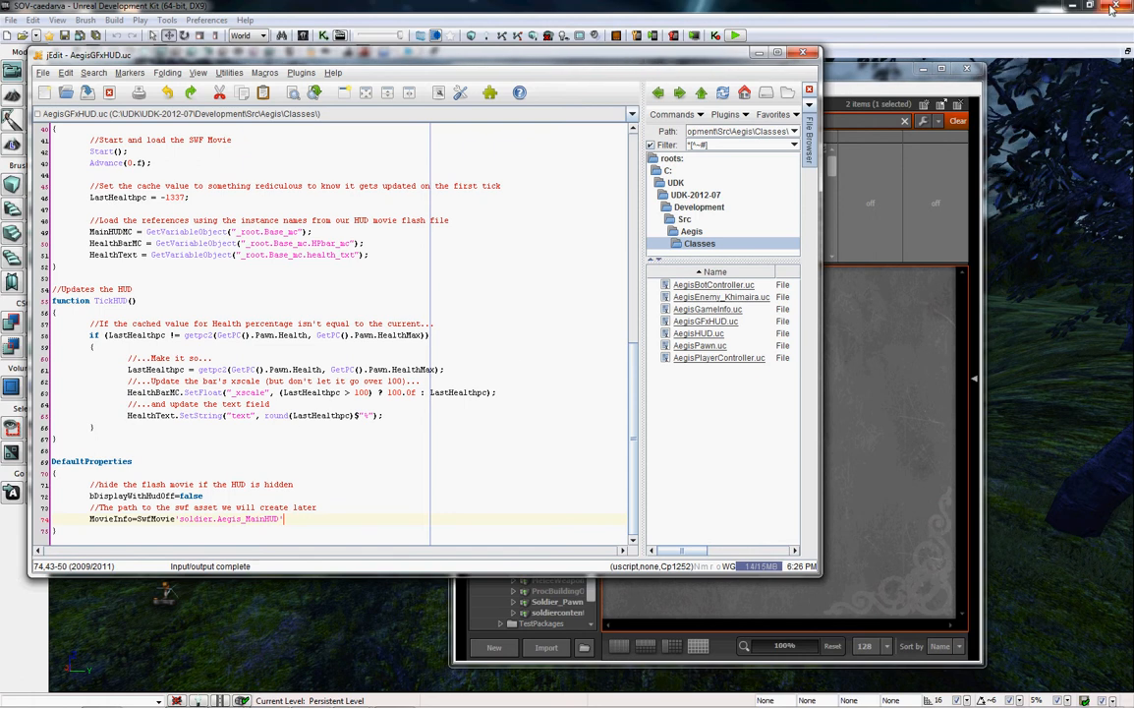
Close UDK, then close Unreal Frontend after the zero-error script compile
click(1113, 7)
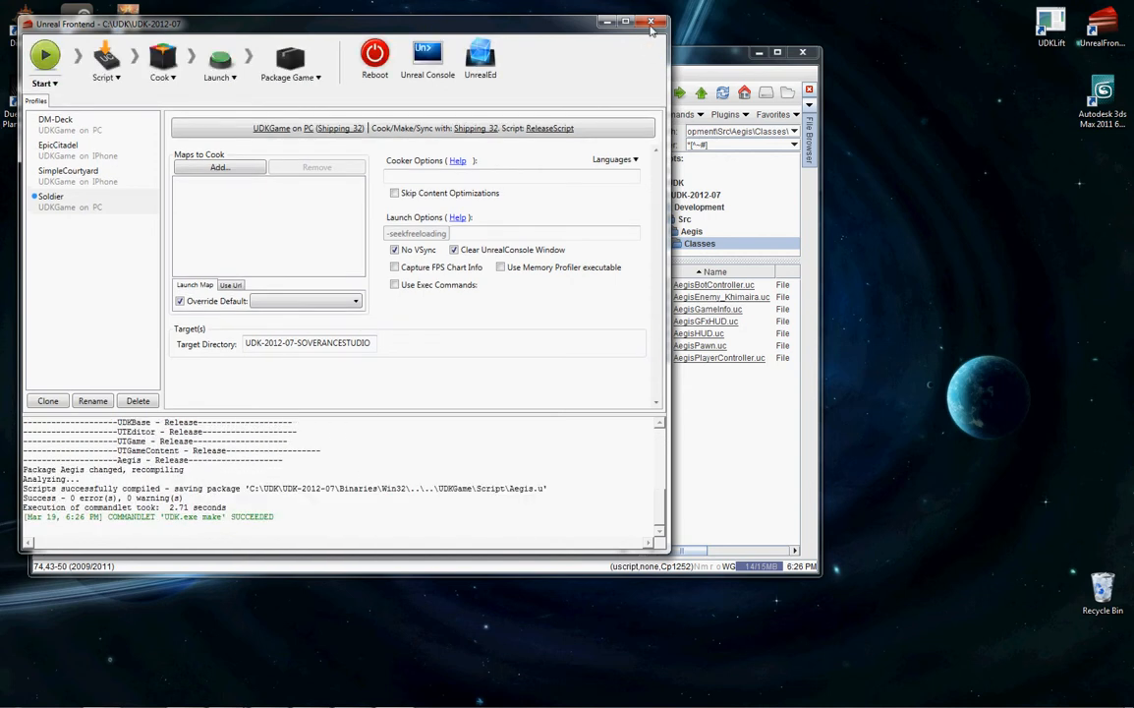
click(651, 22)
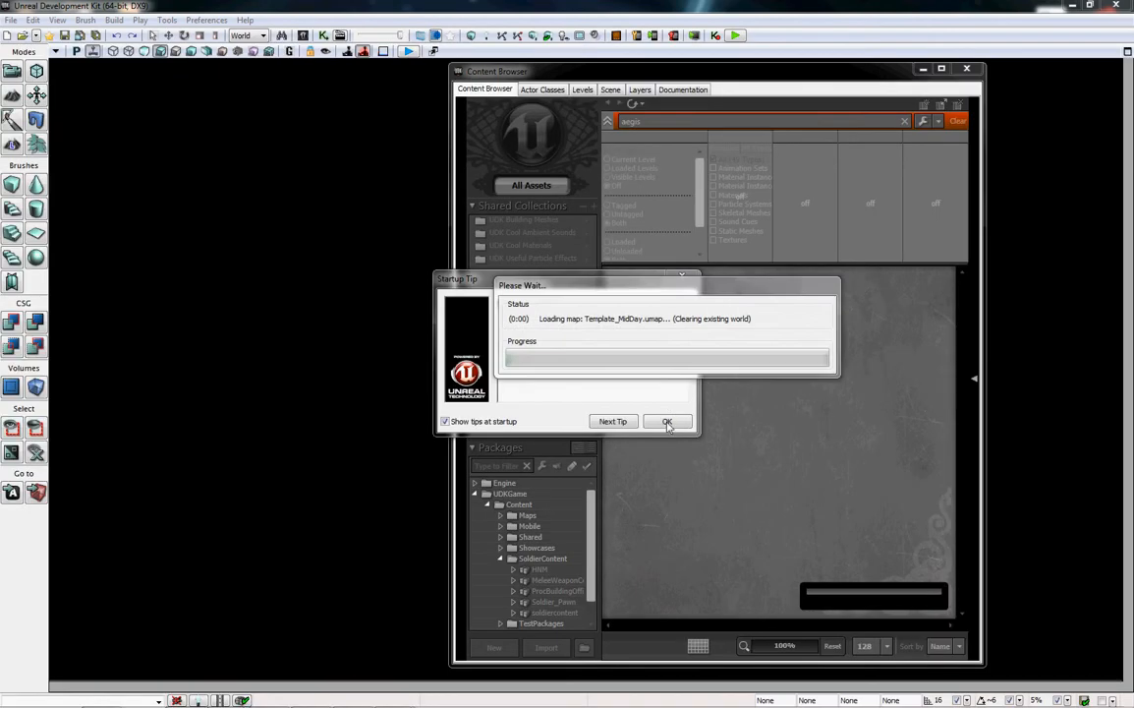
Dismiss the tip, close the Content Browser, load SOV-caedarva and start Play in Editor
click(668, 421)
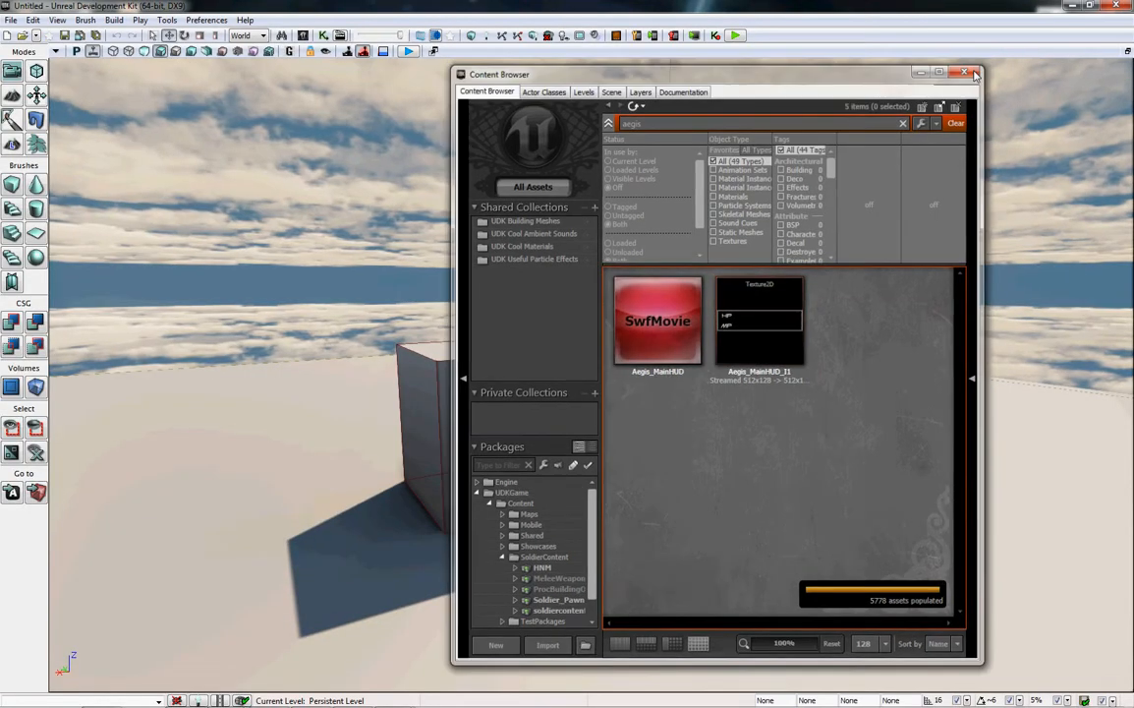
click(975, 73)
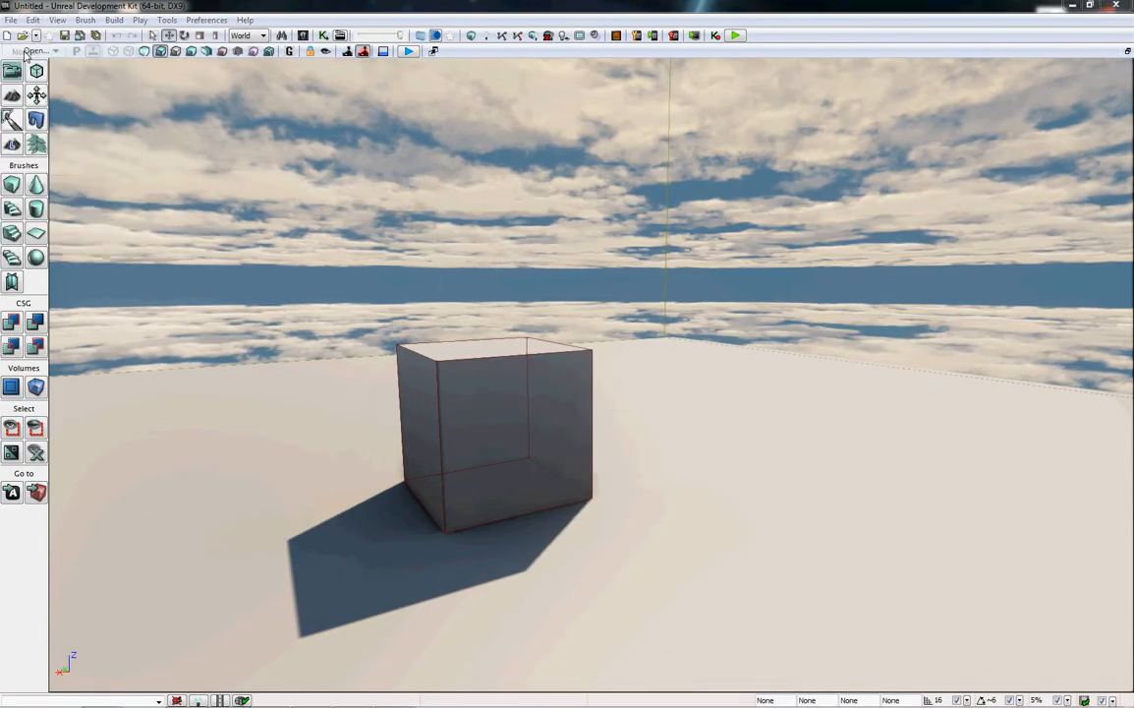
click(34, 50)
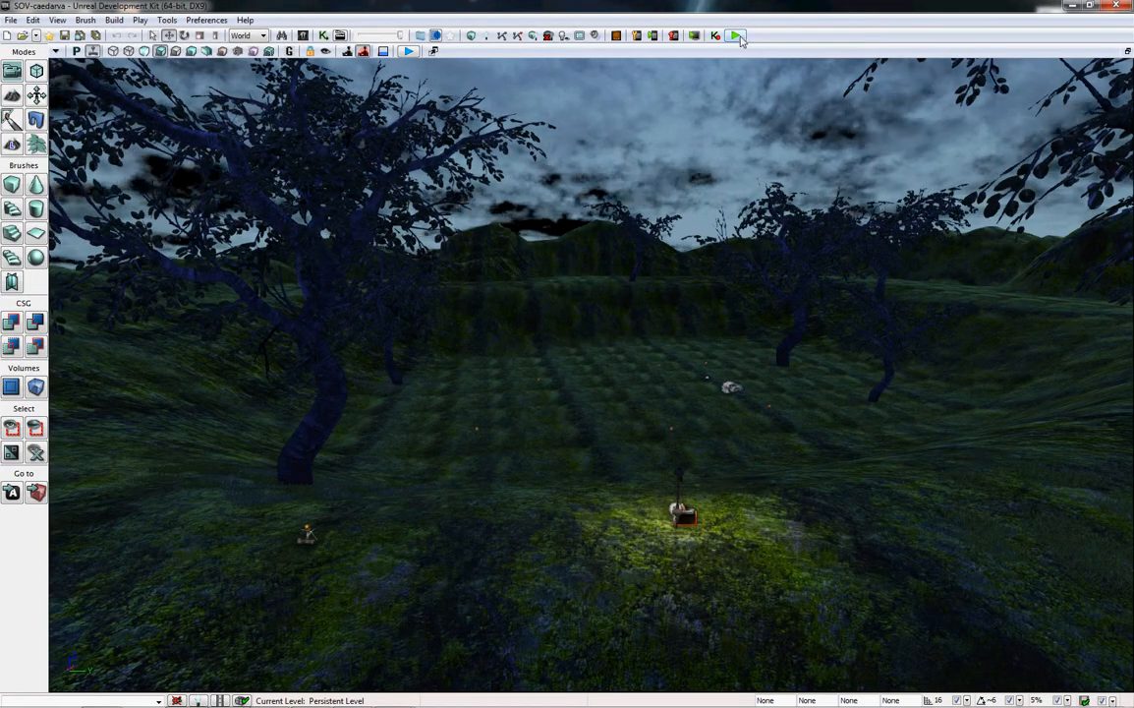
click(736, 36)
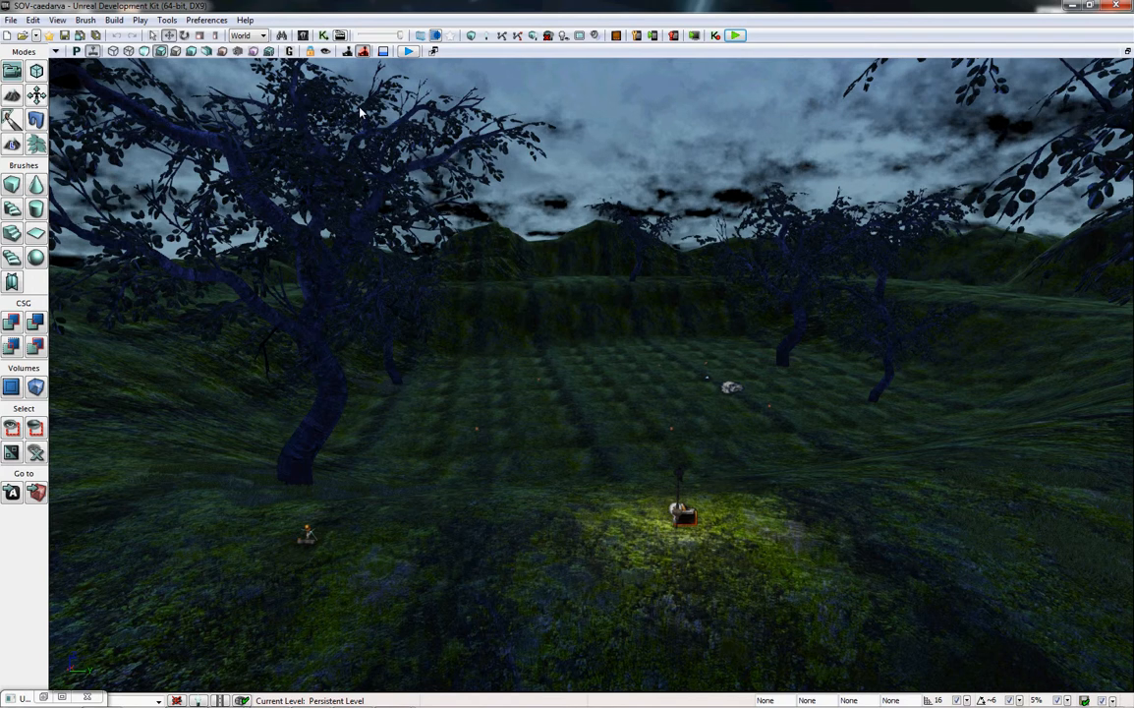
mouse_move(324, 36)
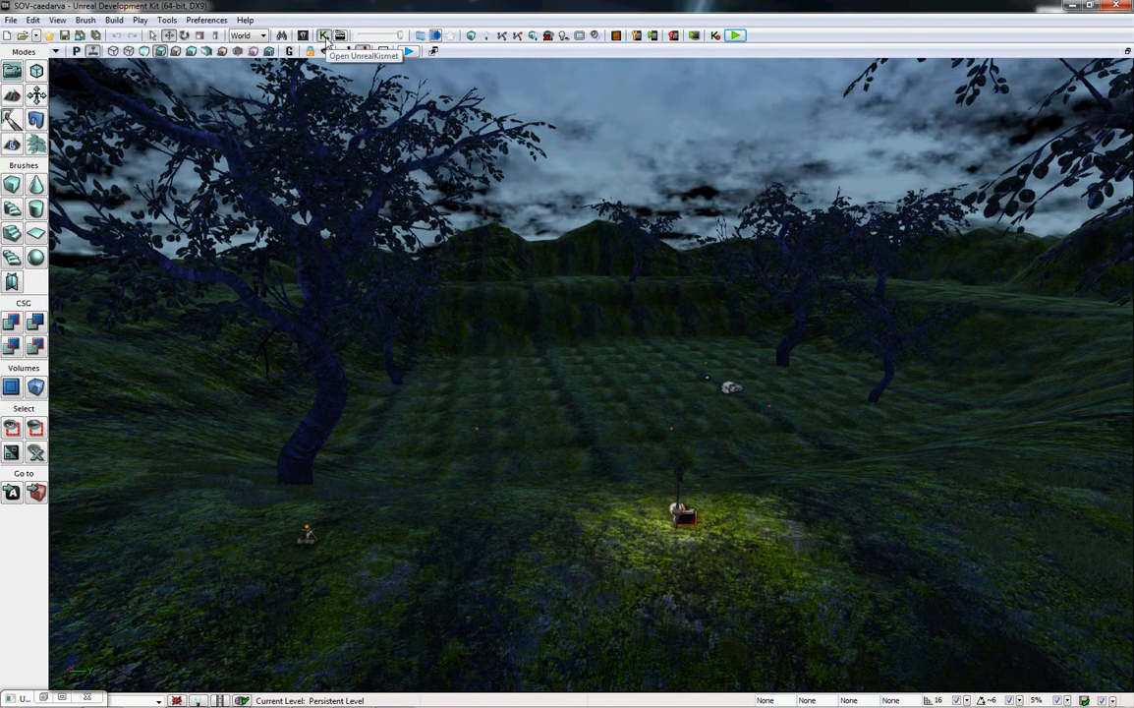
Open UnrealKismet and inspect the Modify Health, DamageTaken, Delay and DamagePerSecond nodes' properties
click(325, 35)
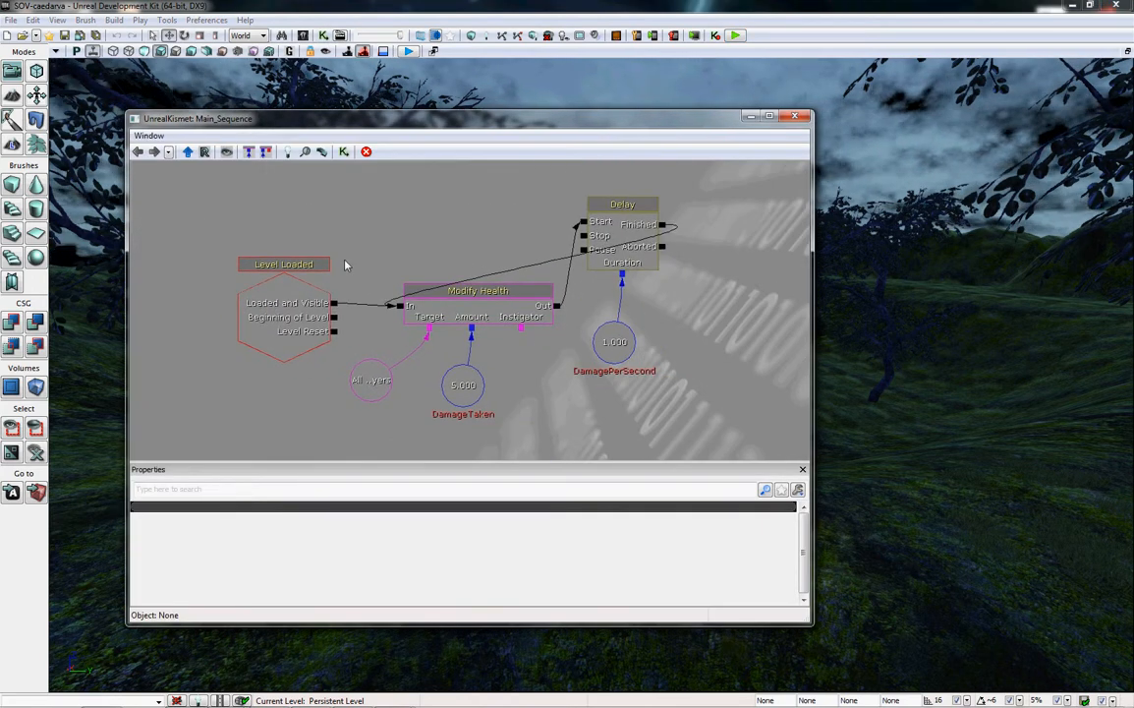
click(478, 290)
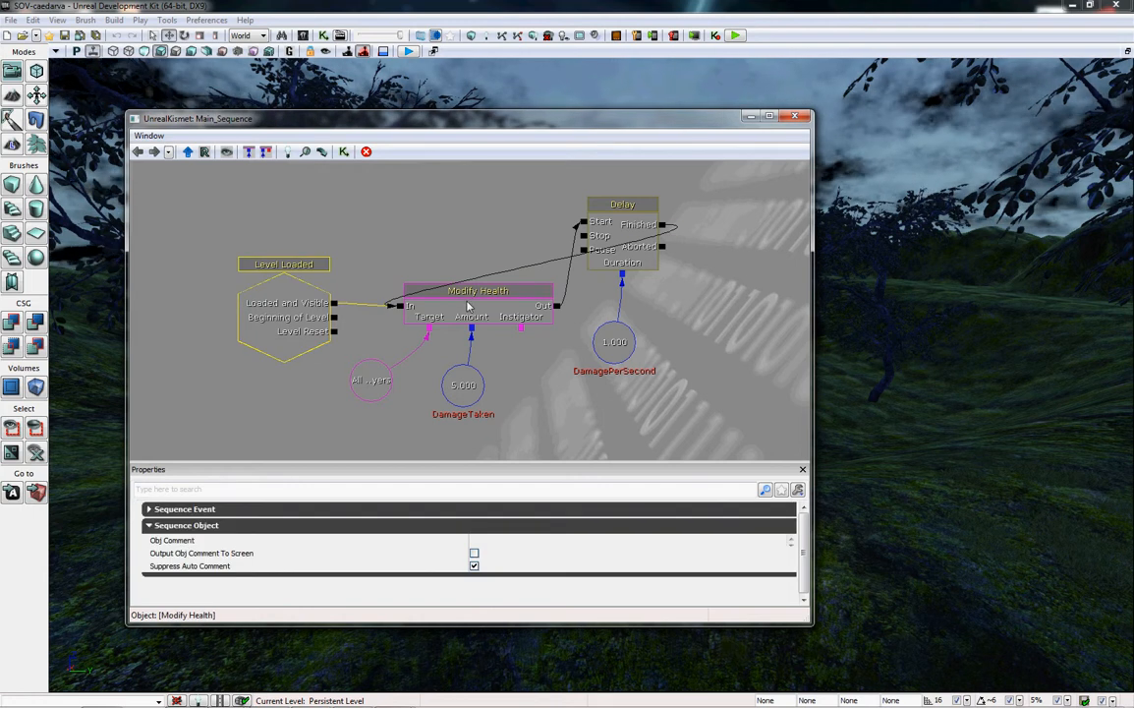
click(463, 384)
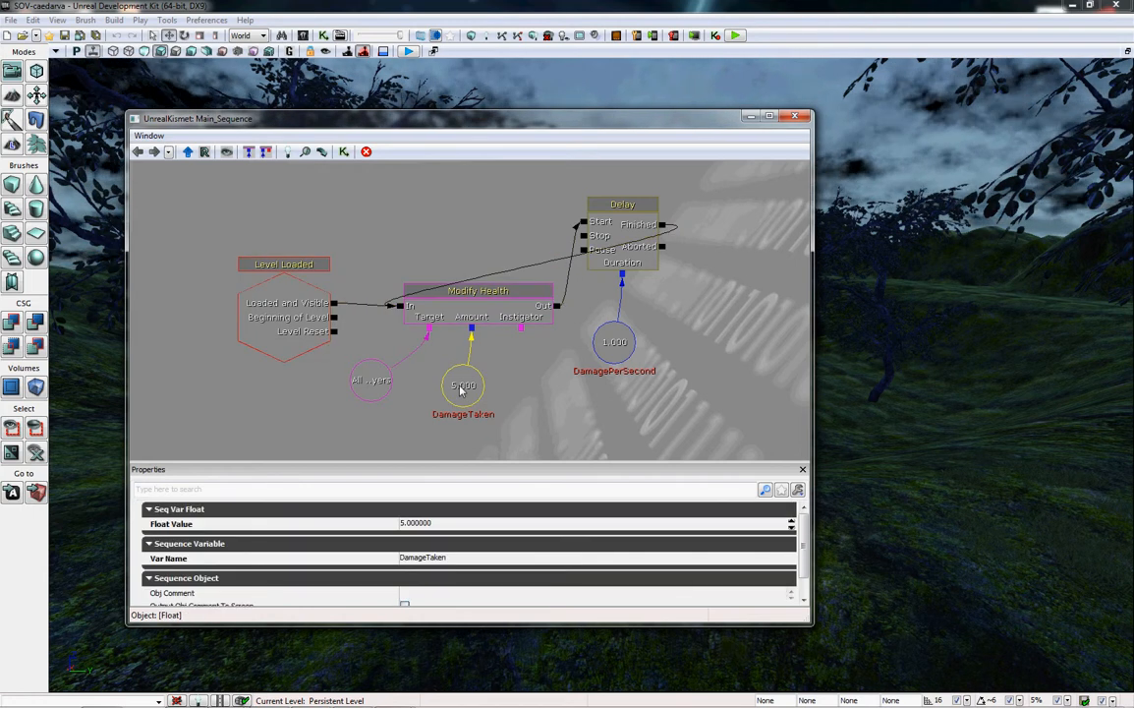
click(622, 204)
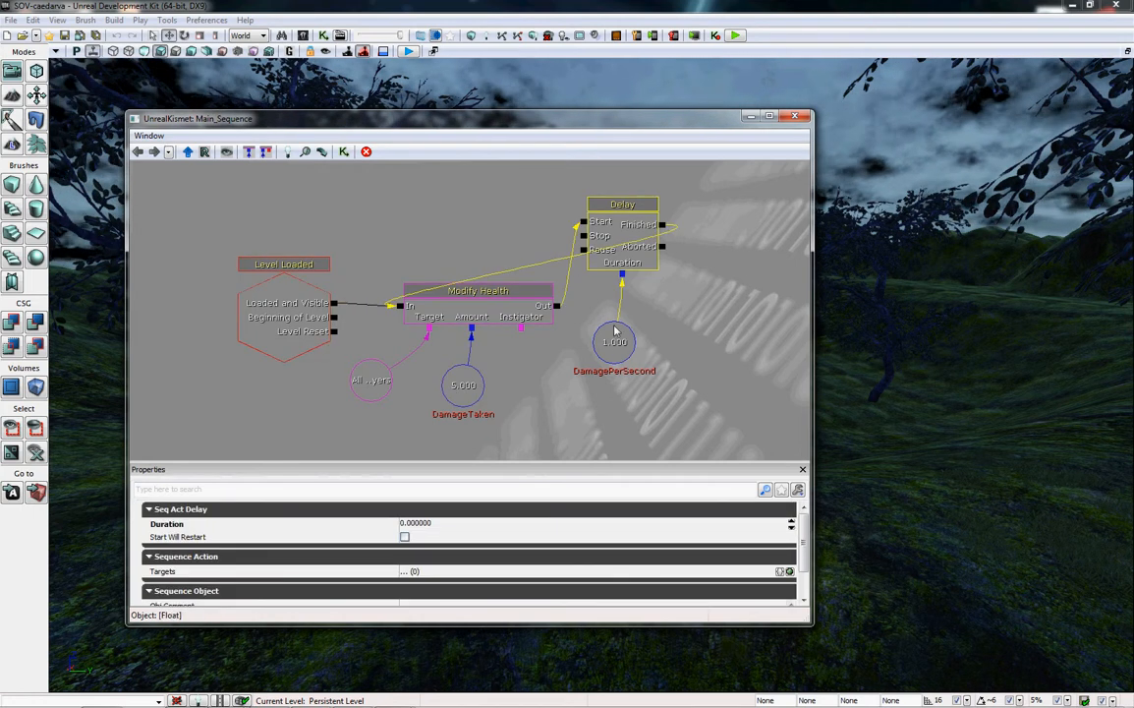
click(614, 341)
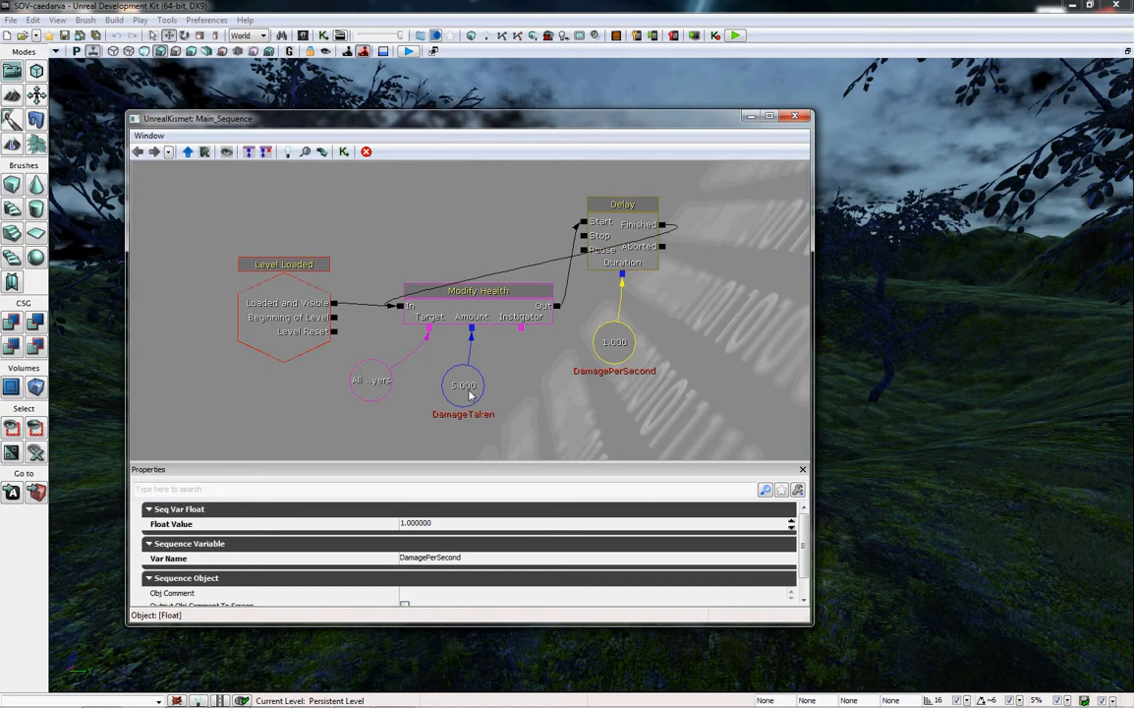
mouse_move(484, 399)
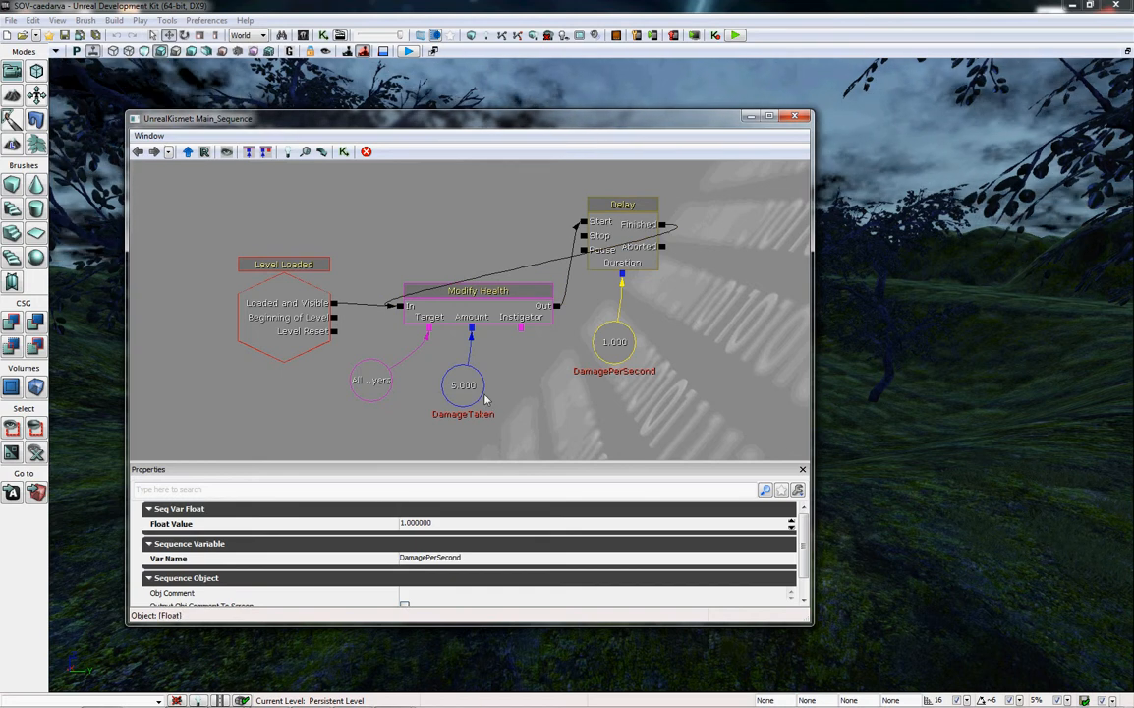